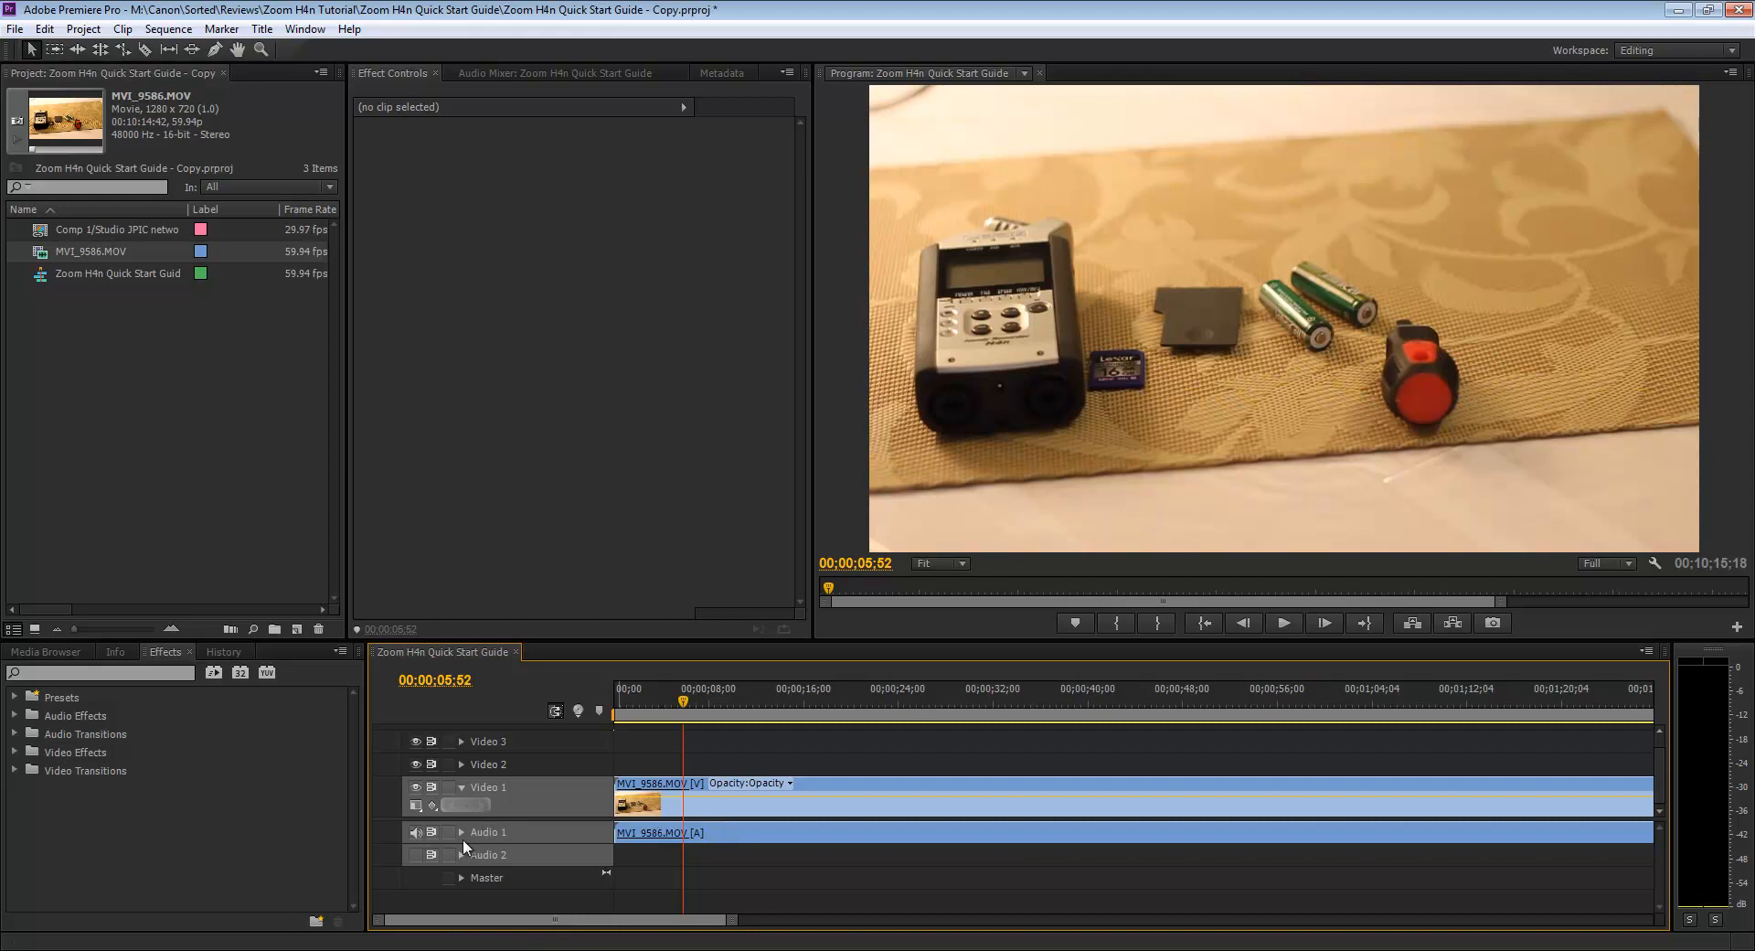
mouse_move(460, 836)
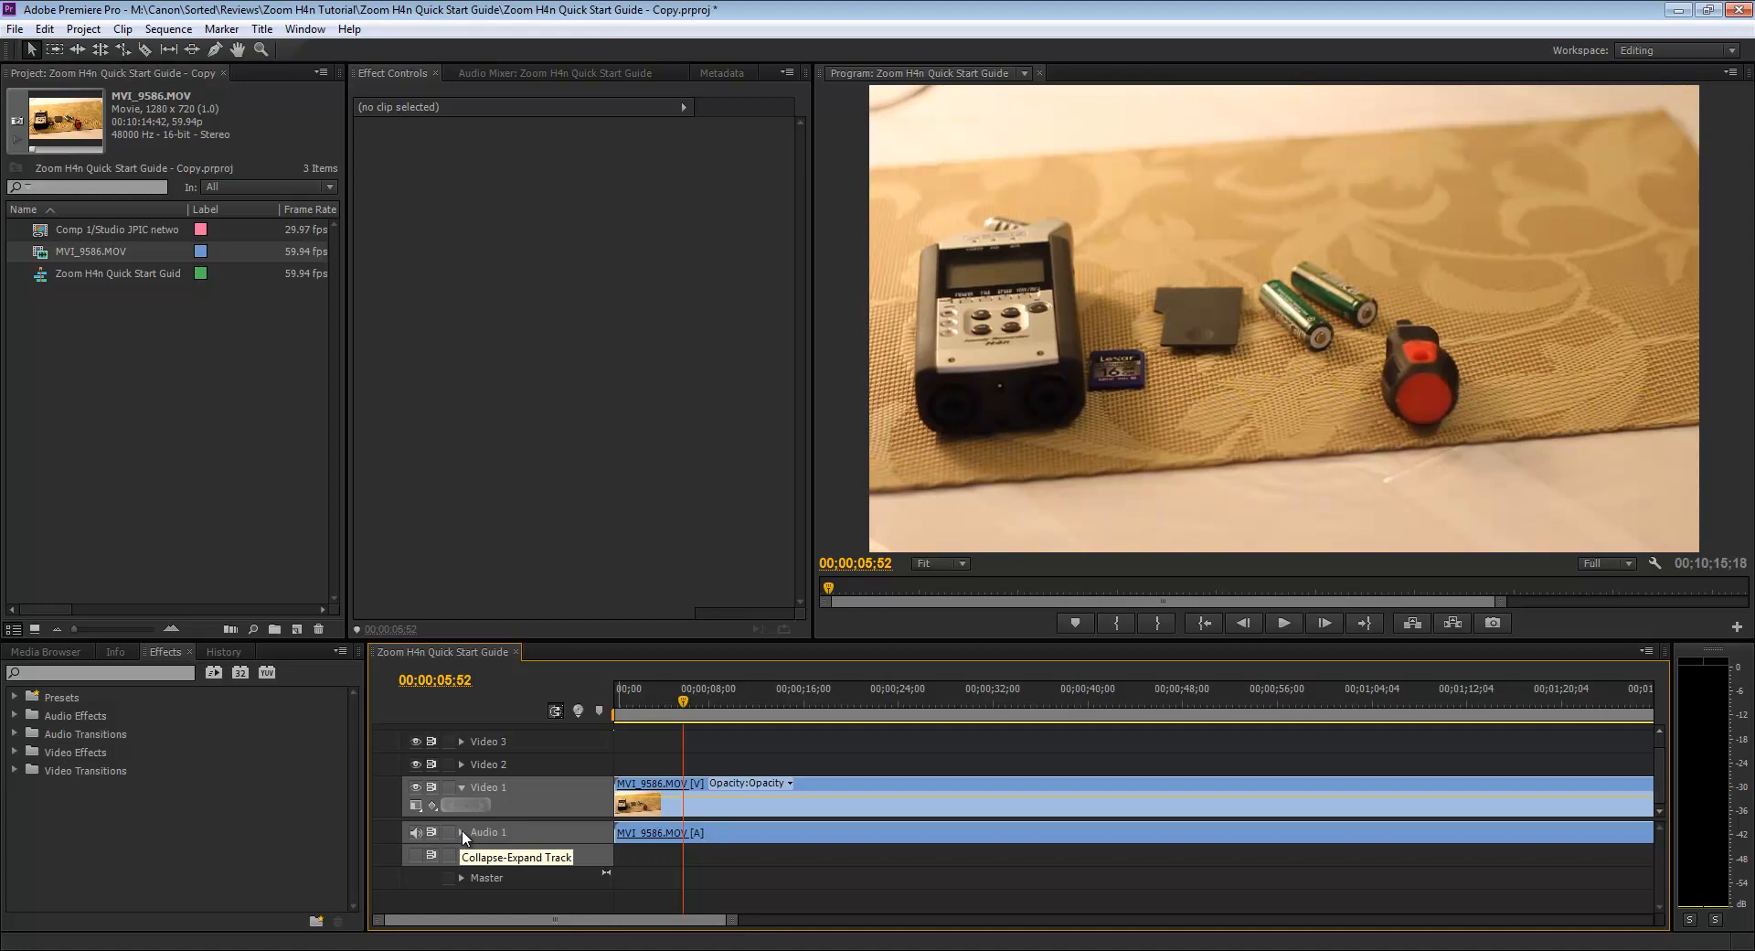
Expand the Audio 1 track to show the waveform and move the playhead to about 45 seconds.
left_click(460, 832)
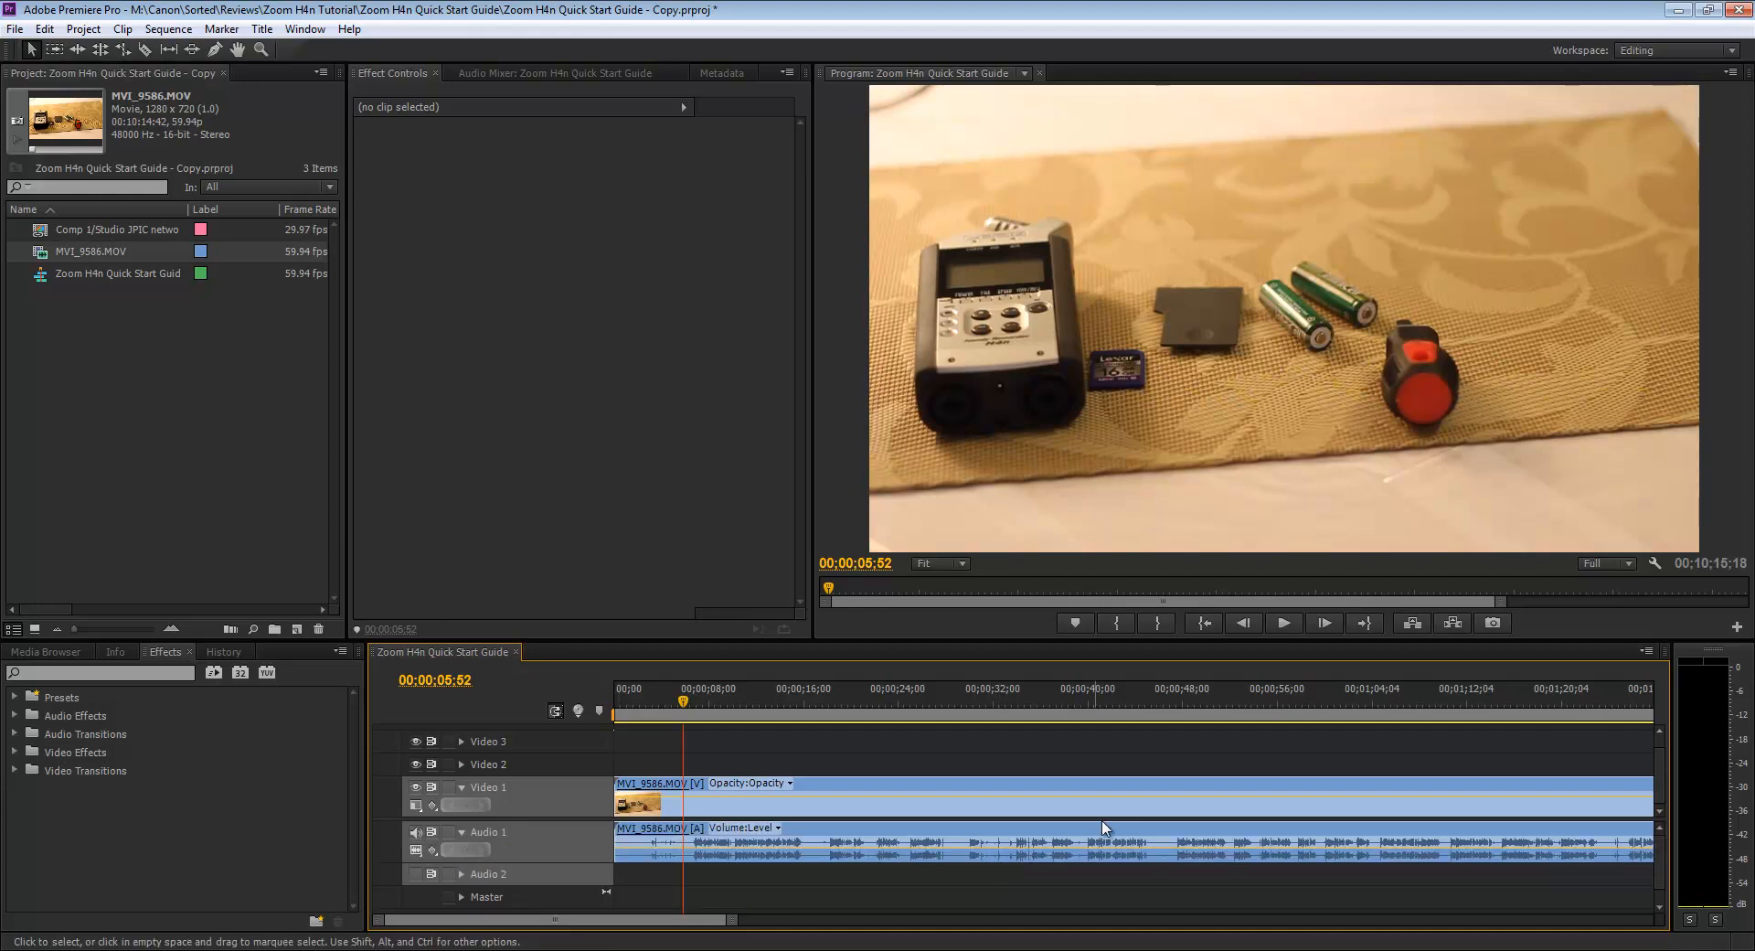
left_click(1157, 706)
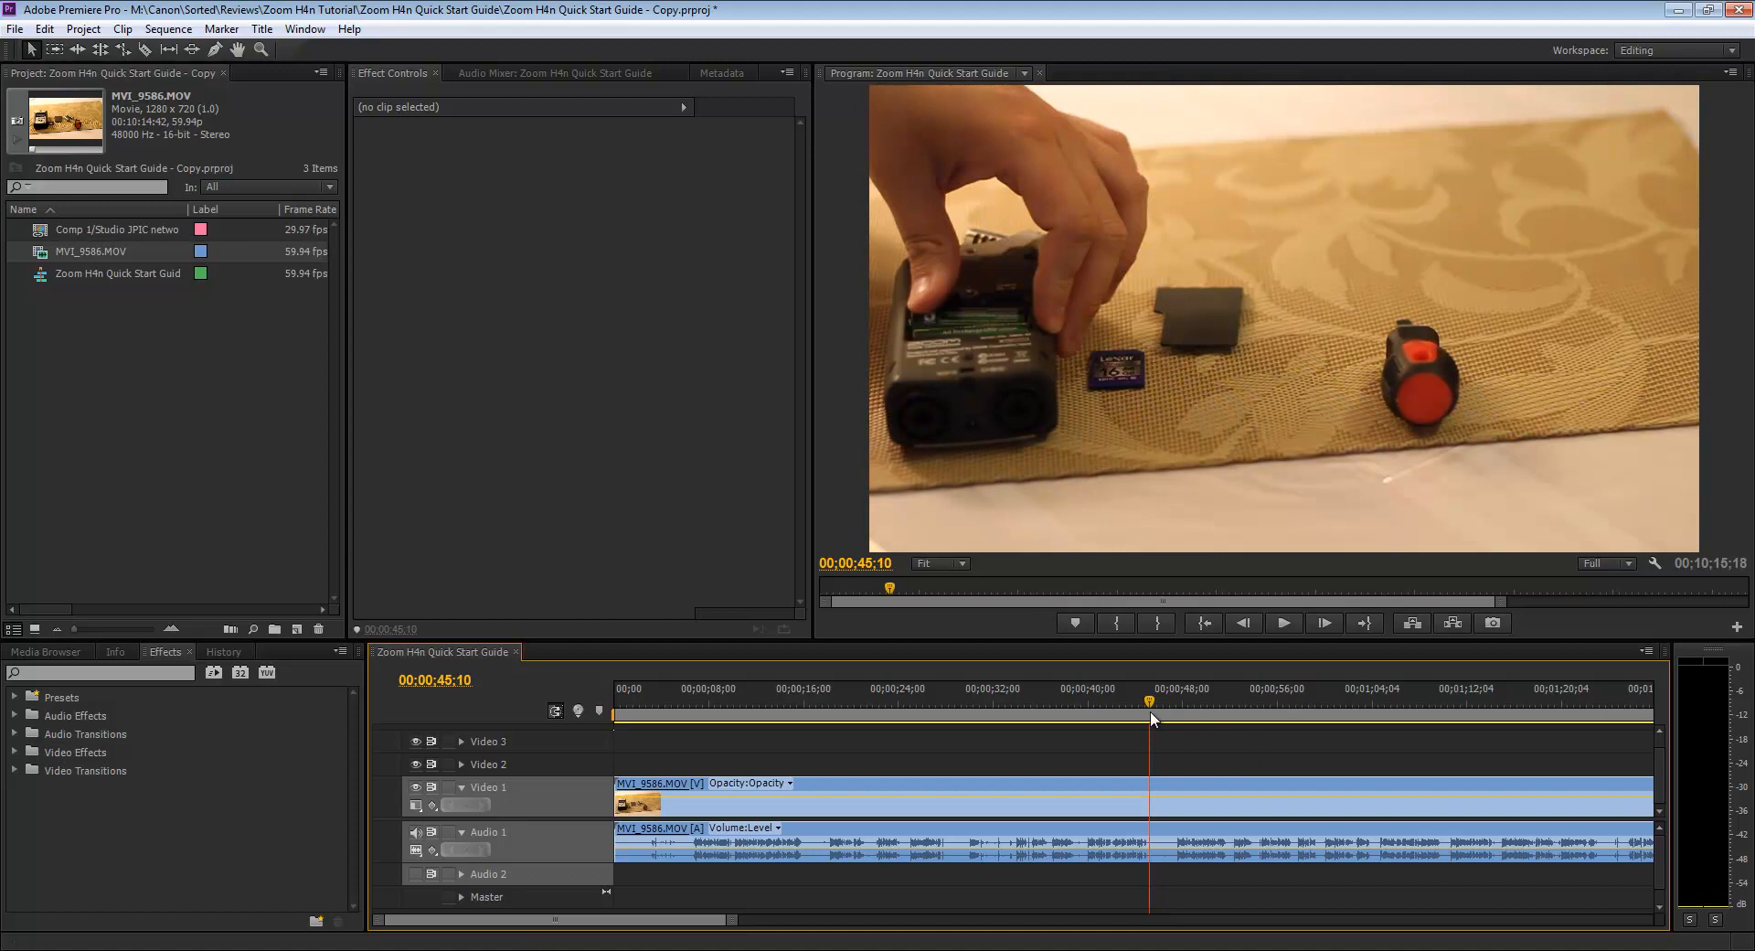
mouse_move(1743, 857)
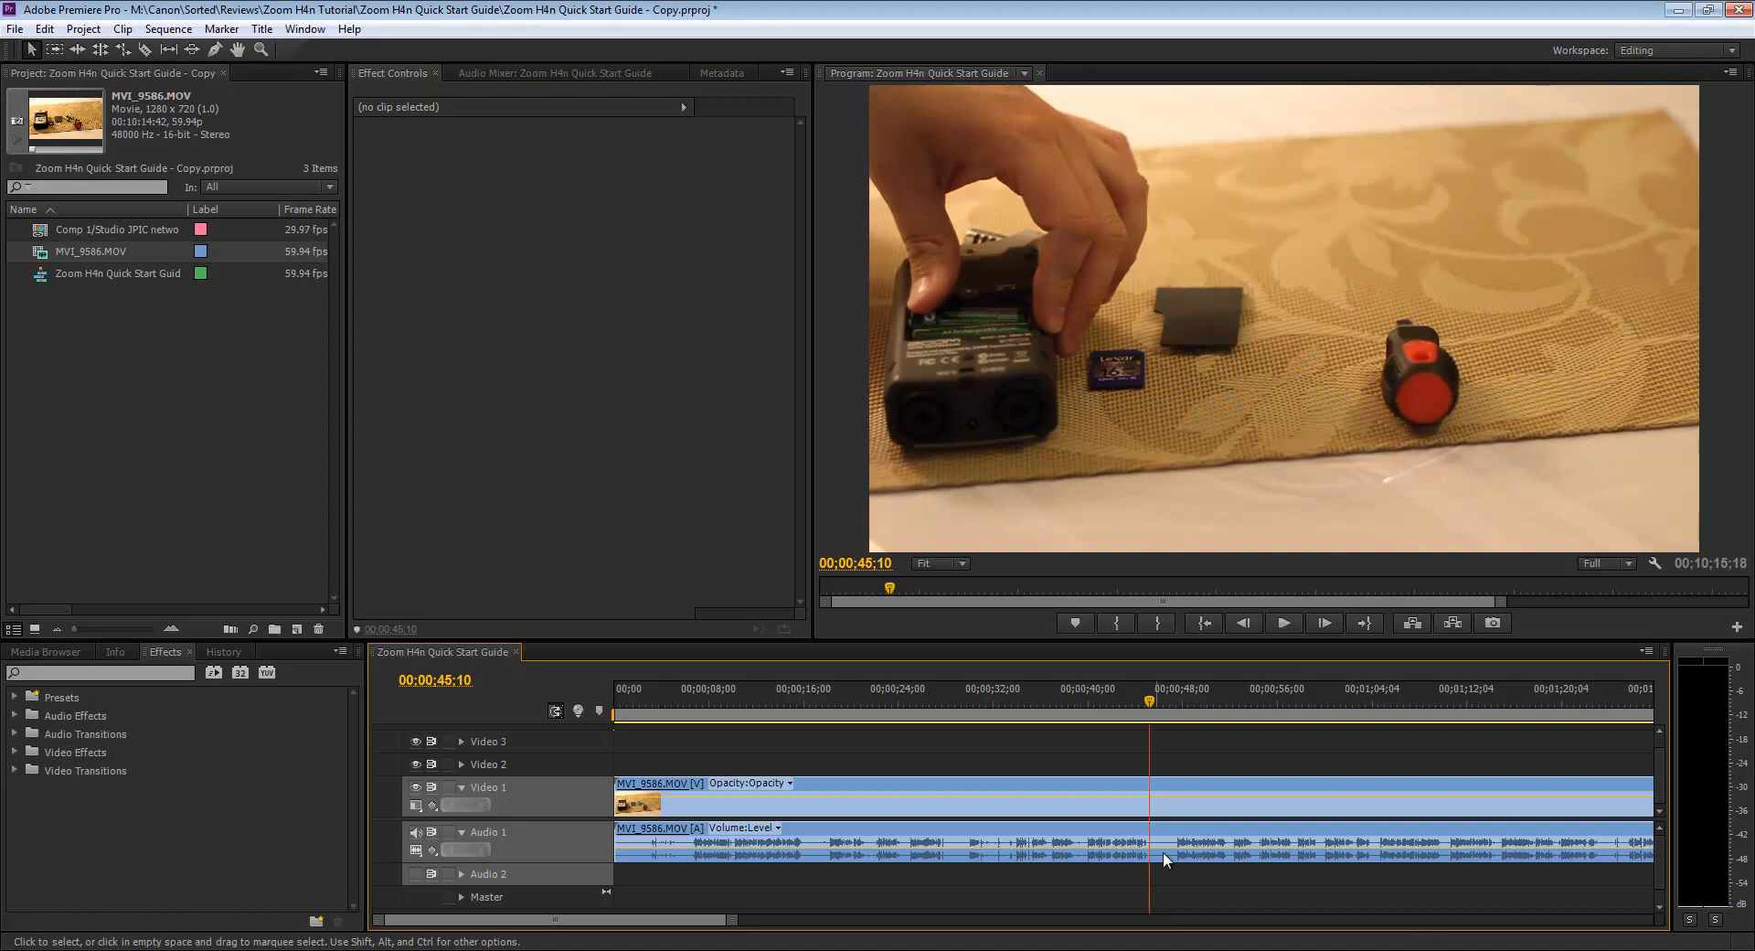
mouse_move(1217, 875)
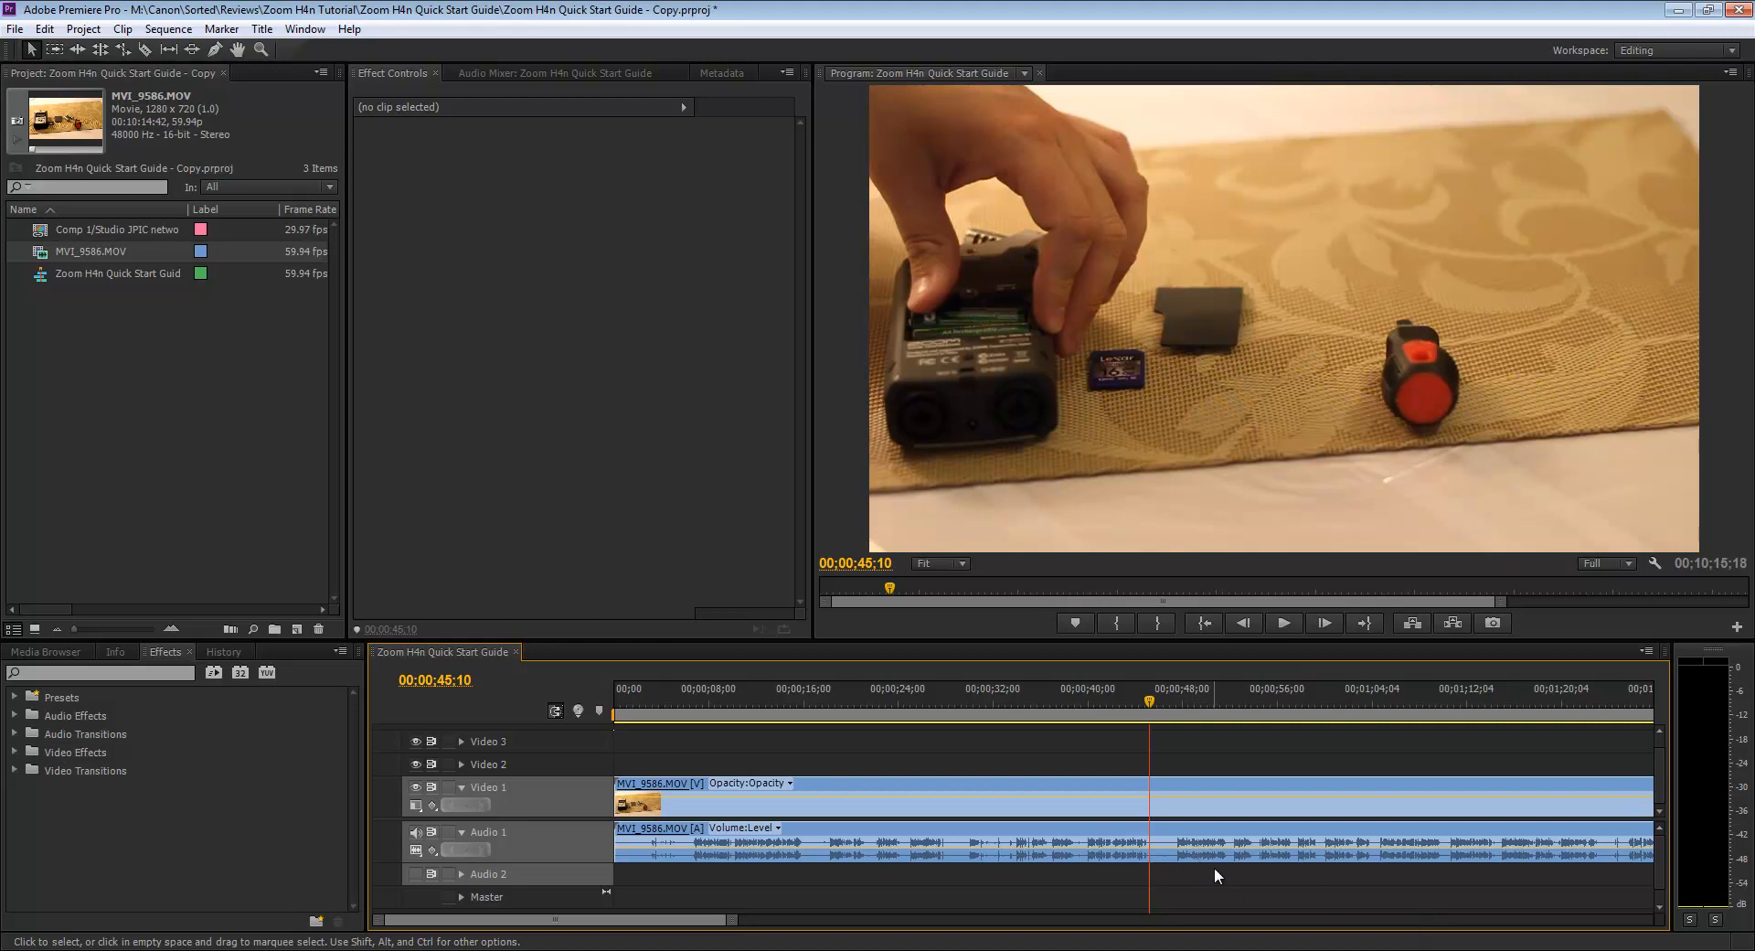
Maximize the Timeline panel and place the playhead around 46 seconds.
left_click(1284, 623)
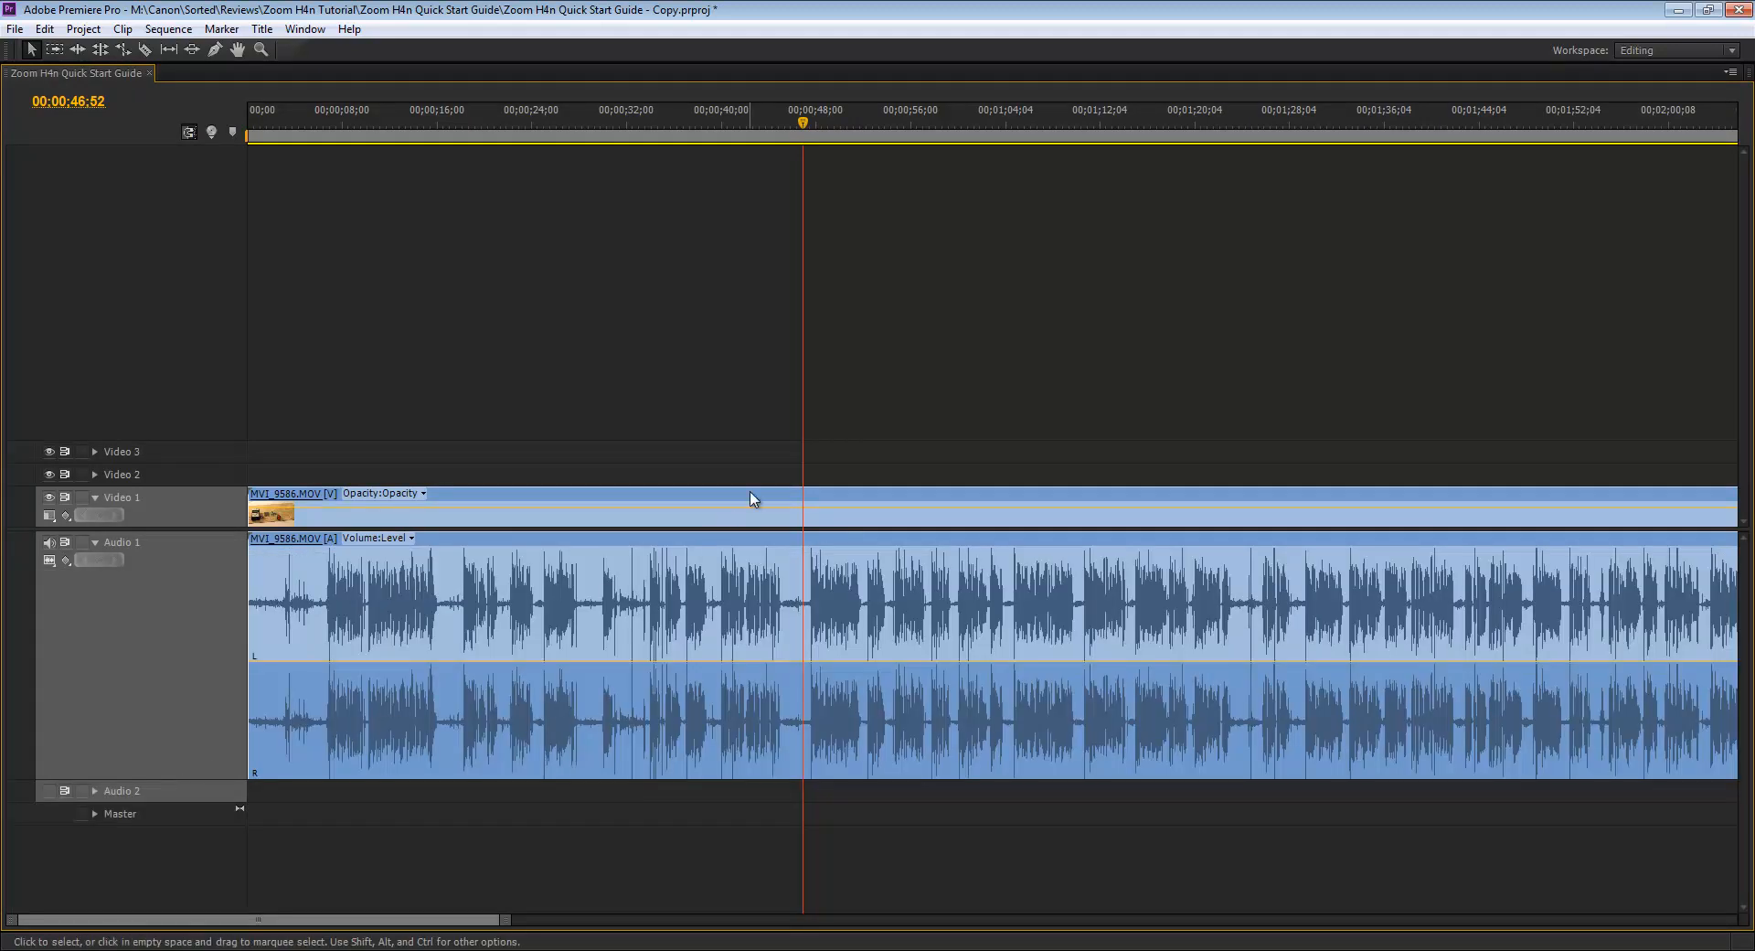
left_click(786, 120)
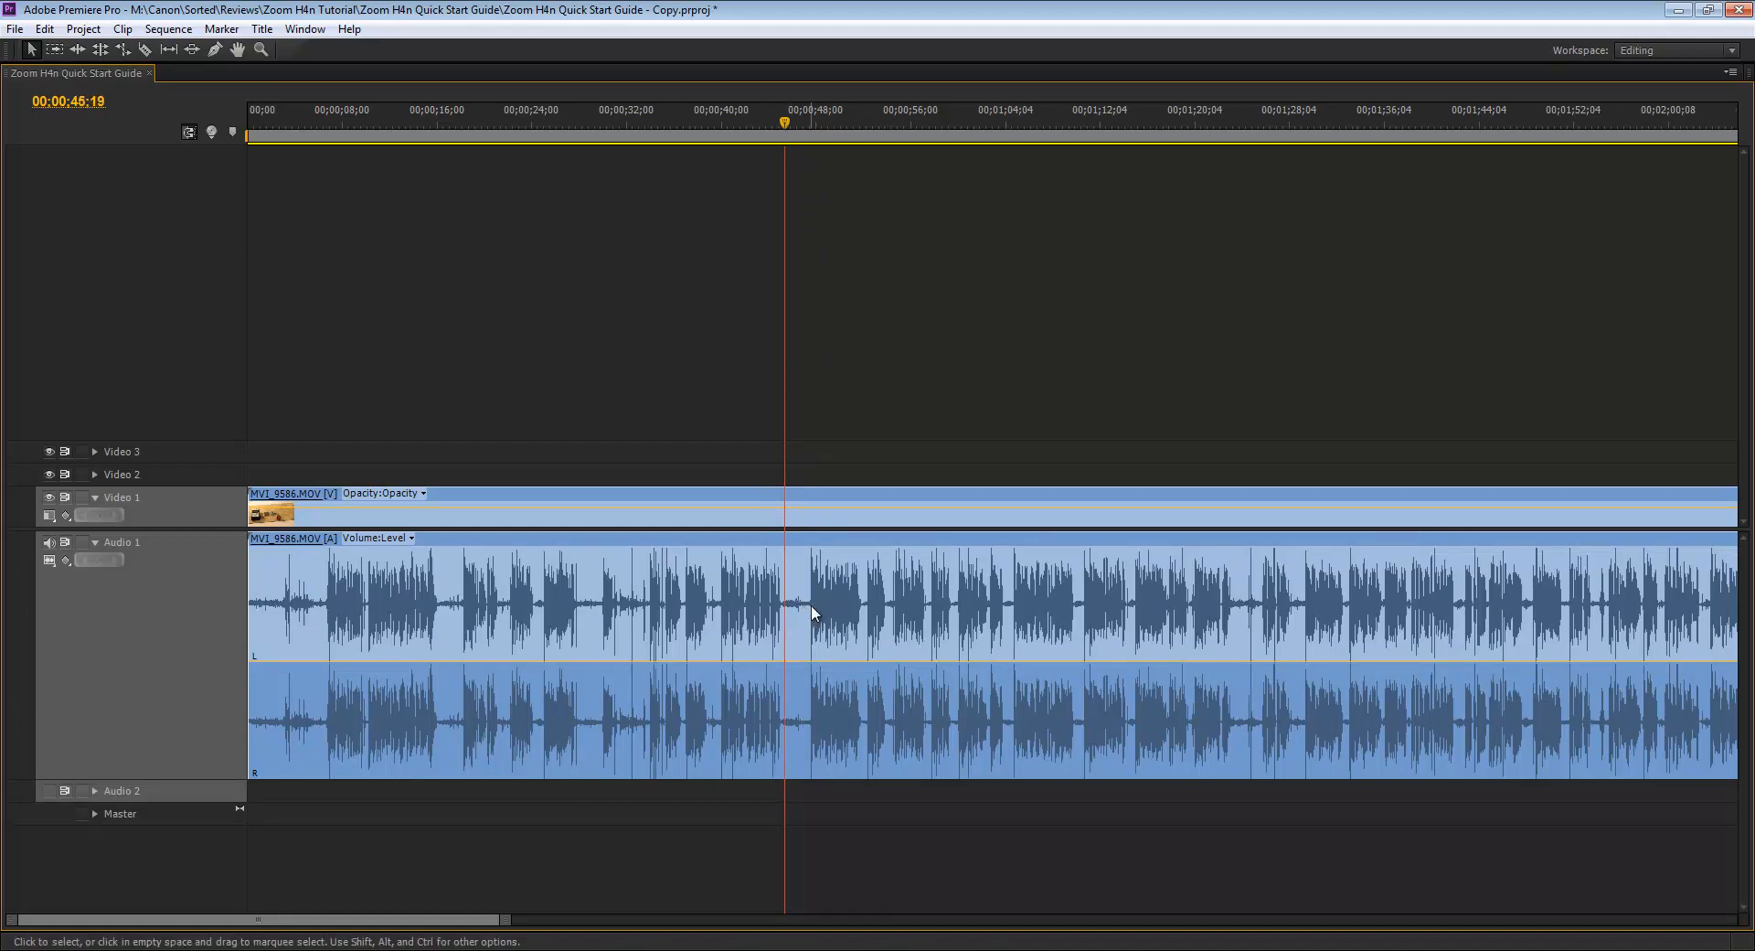
mouse_move(795, 613)
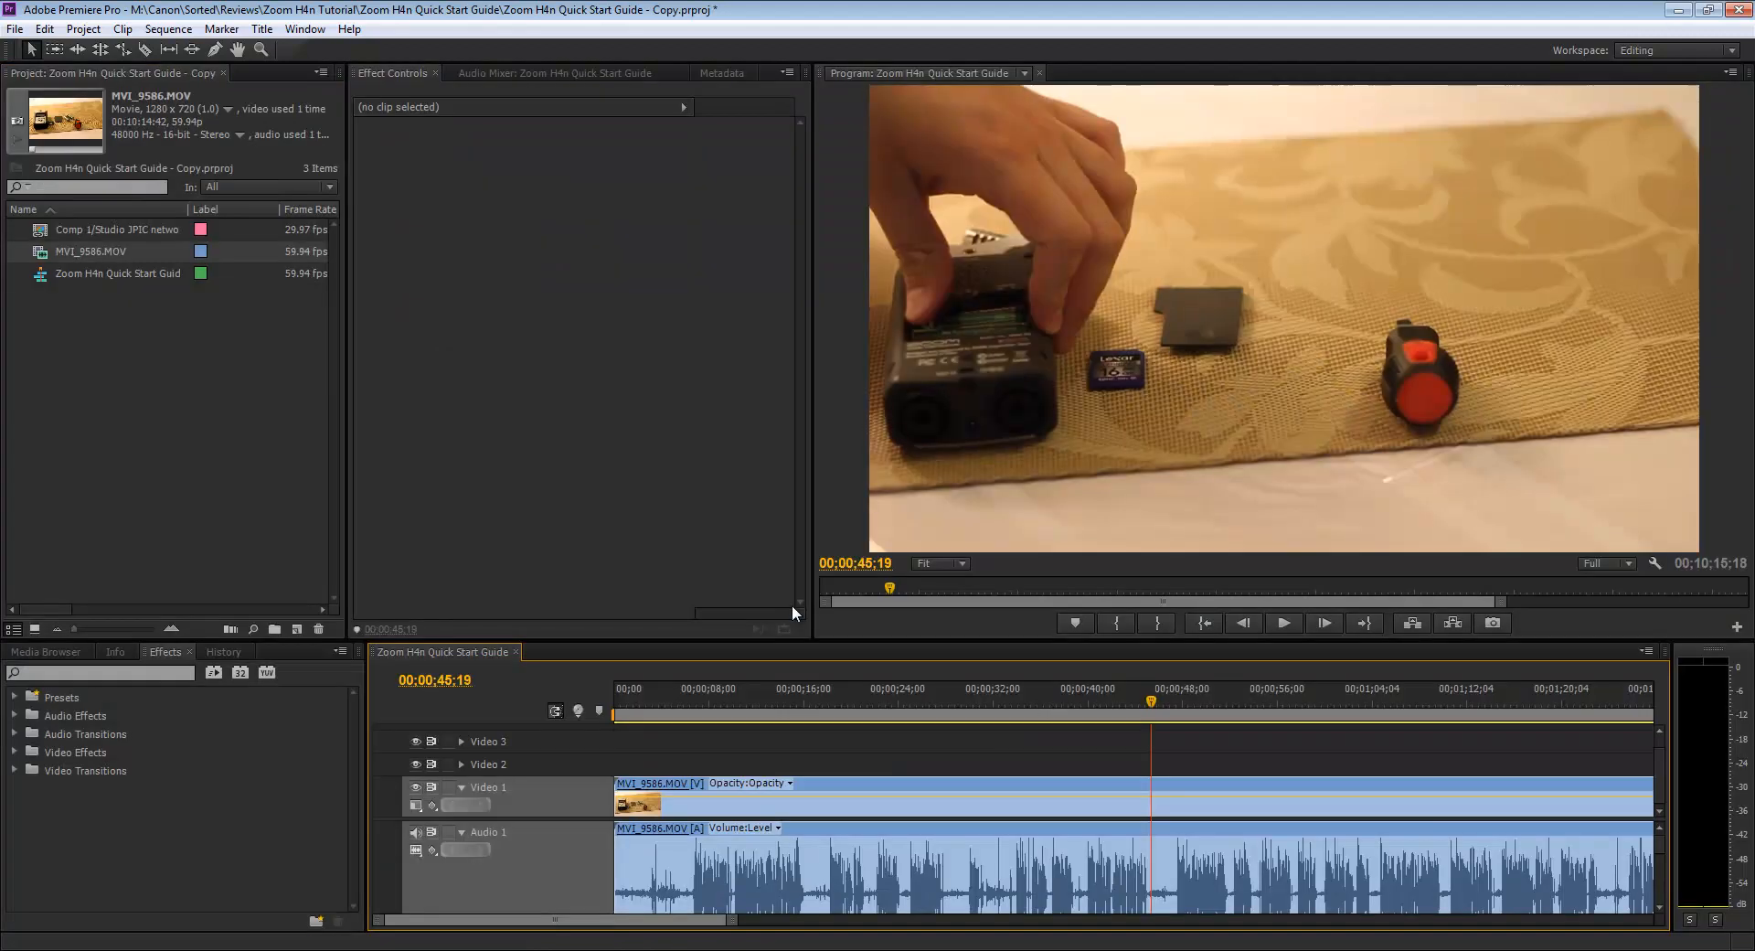
mouse_move(1050, 885)
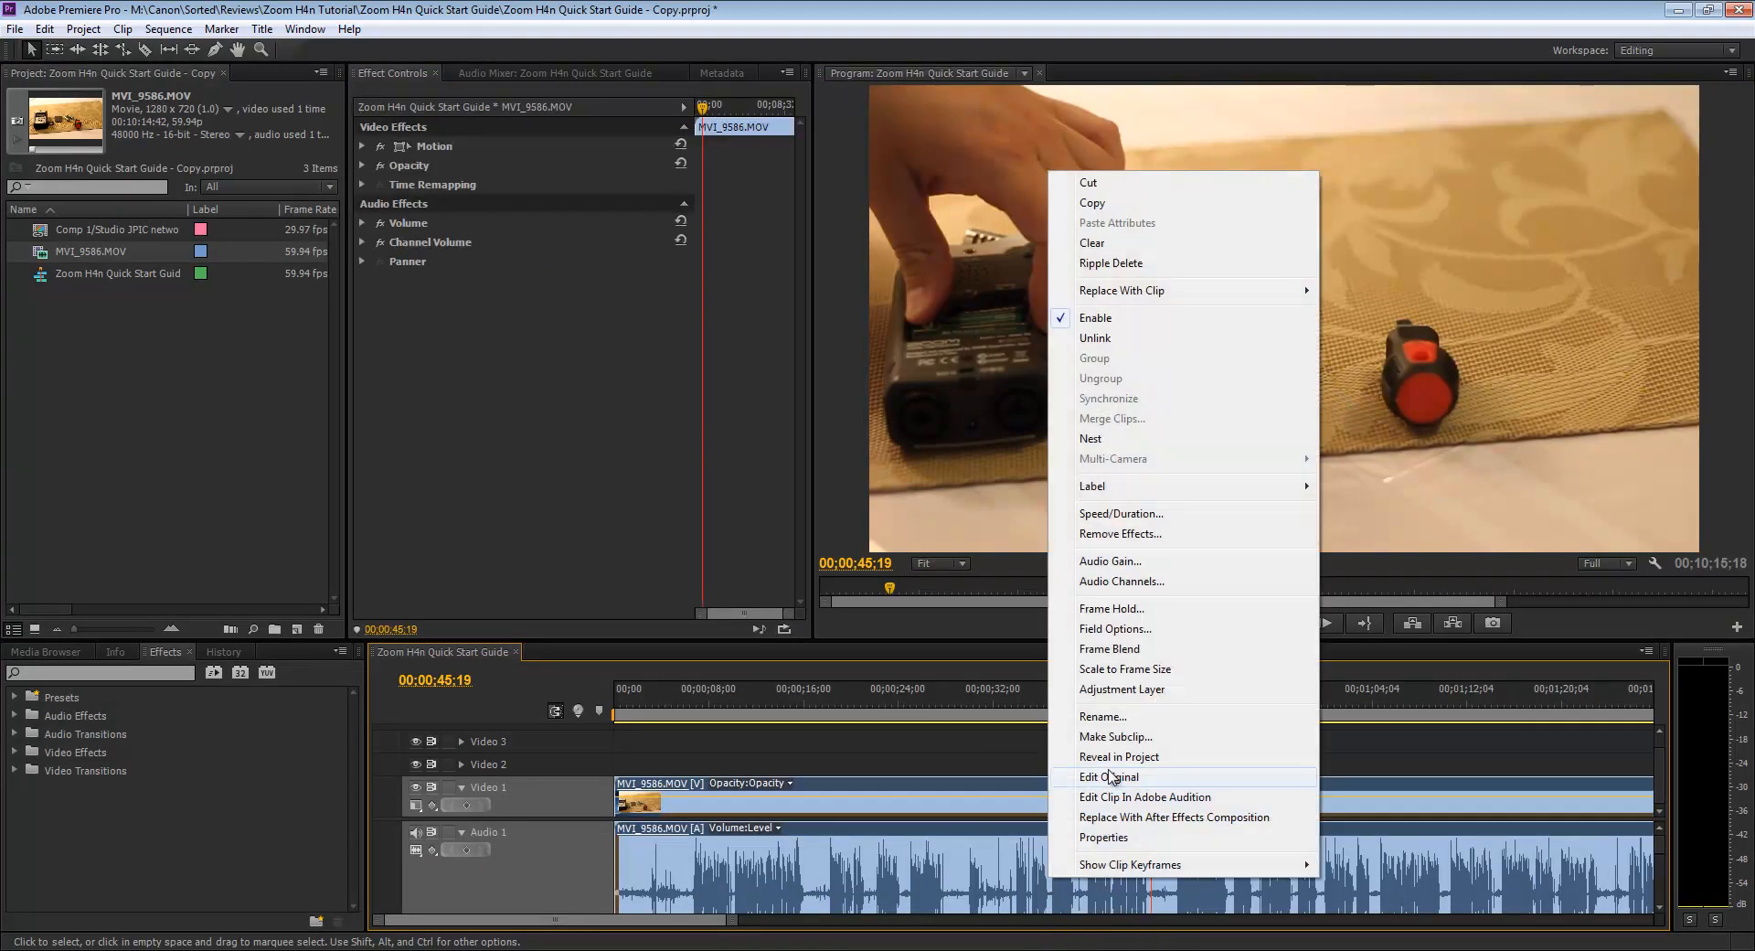
mouse_move(1112, 781)
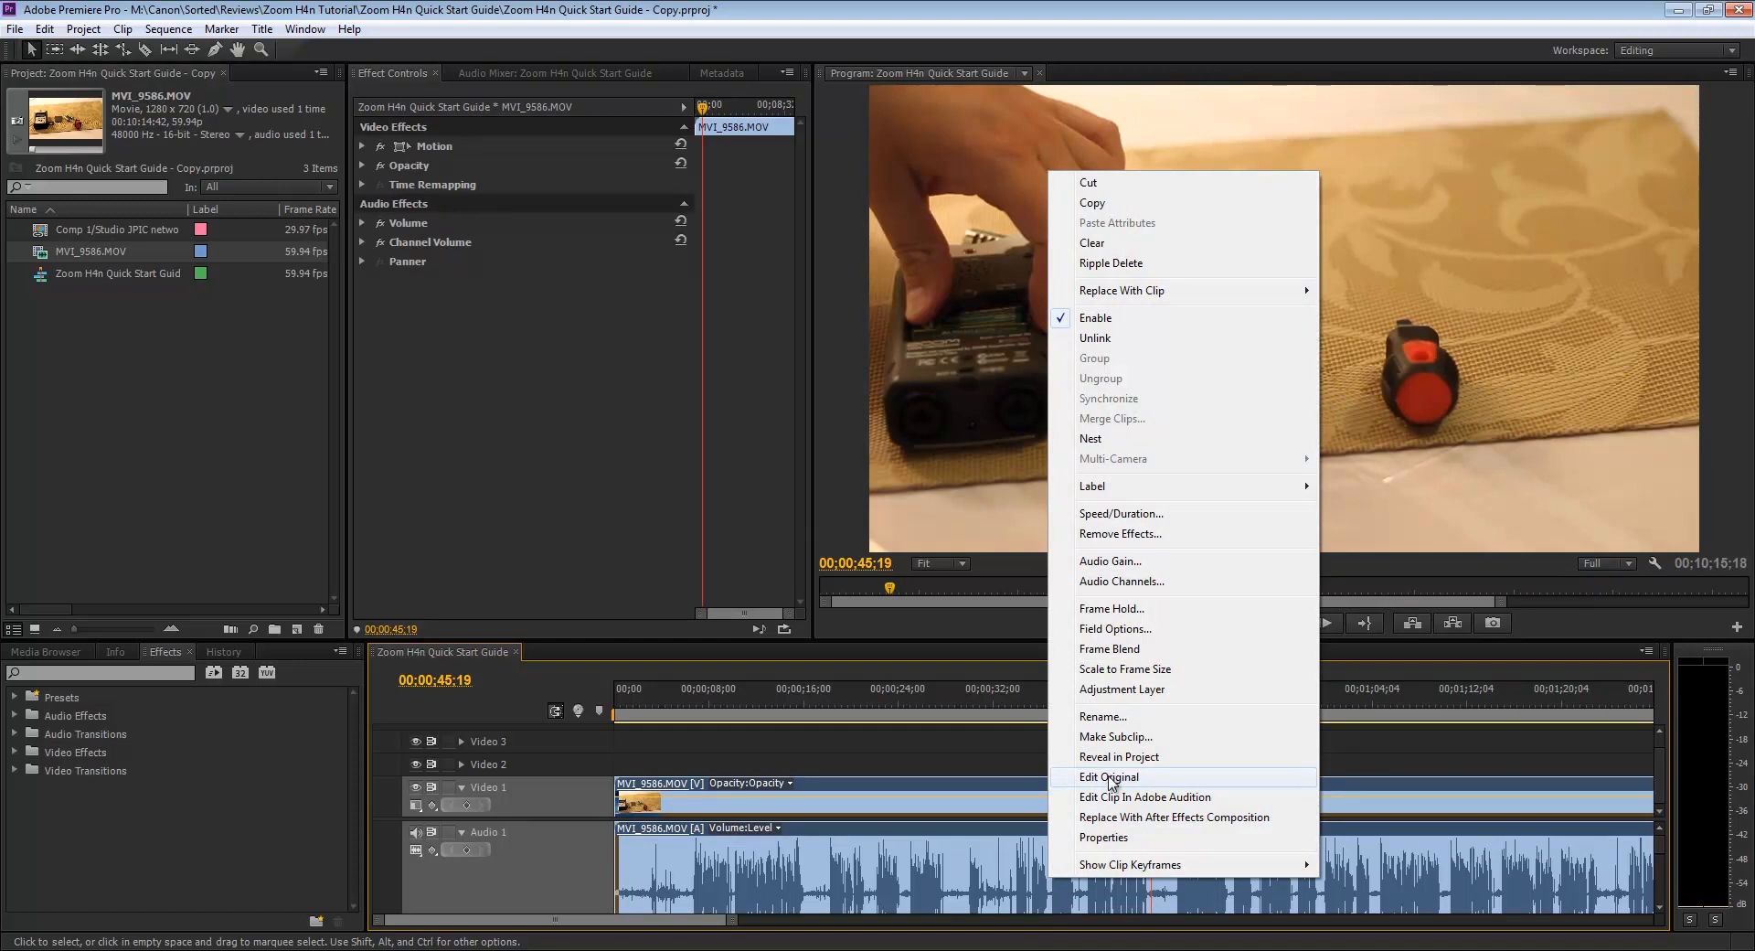
mouse_move(1130, 796)
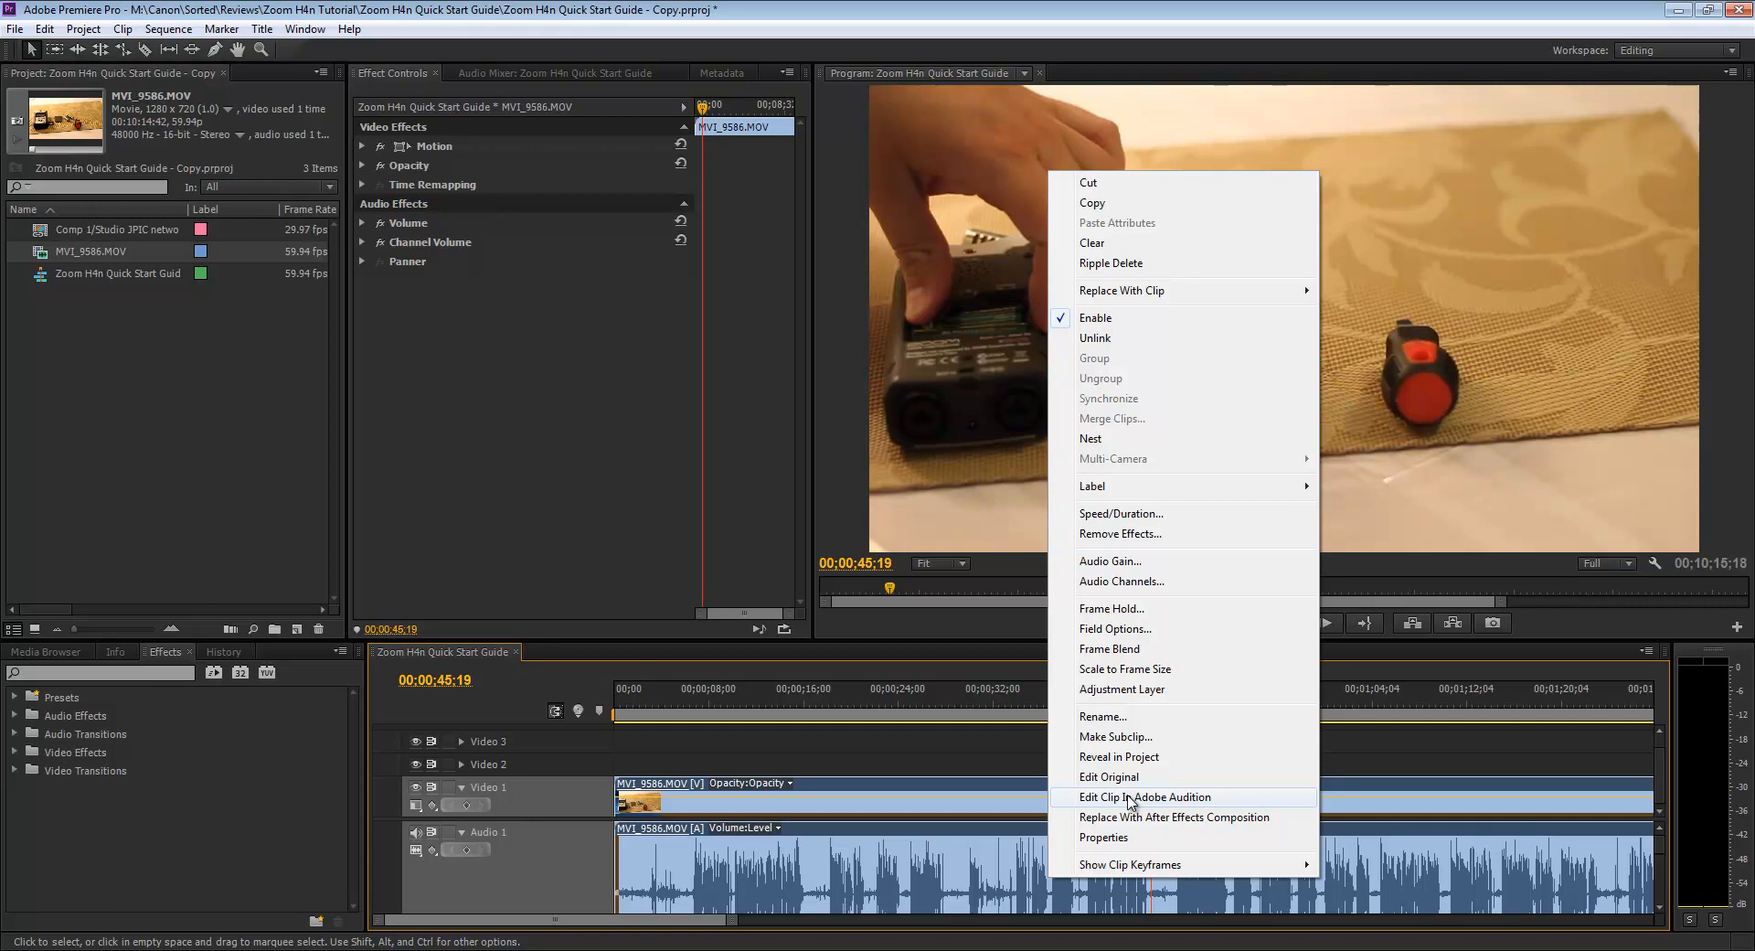
Send the MVI_9586.MOV clip audio to Audition via Edit Clip In Adobe Audition.
left_click(1146, 797)
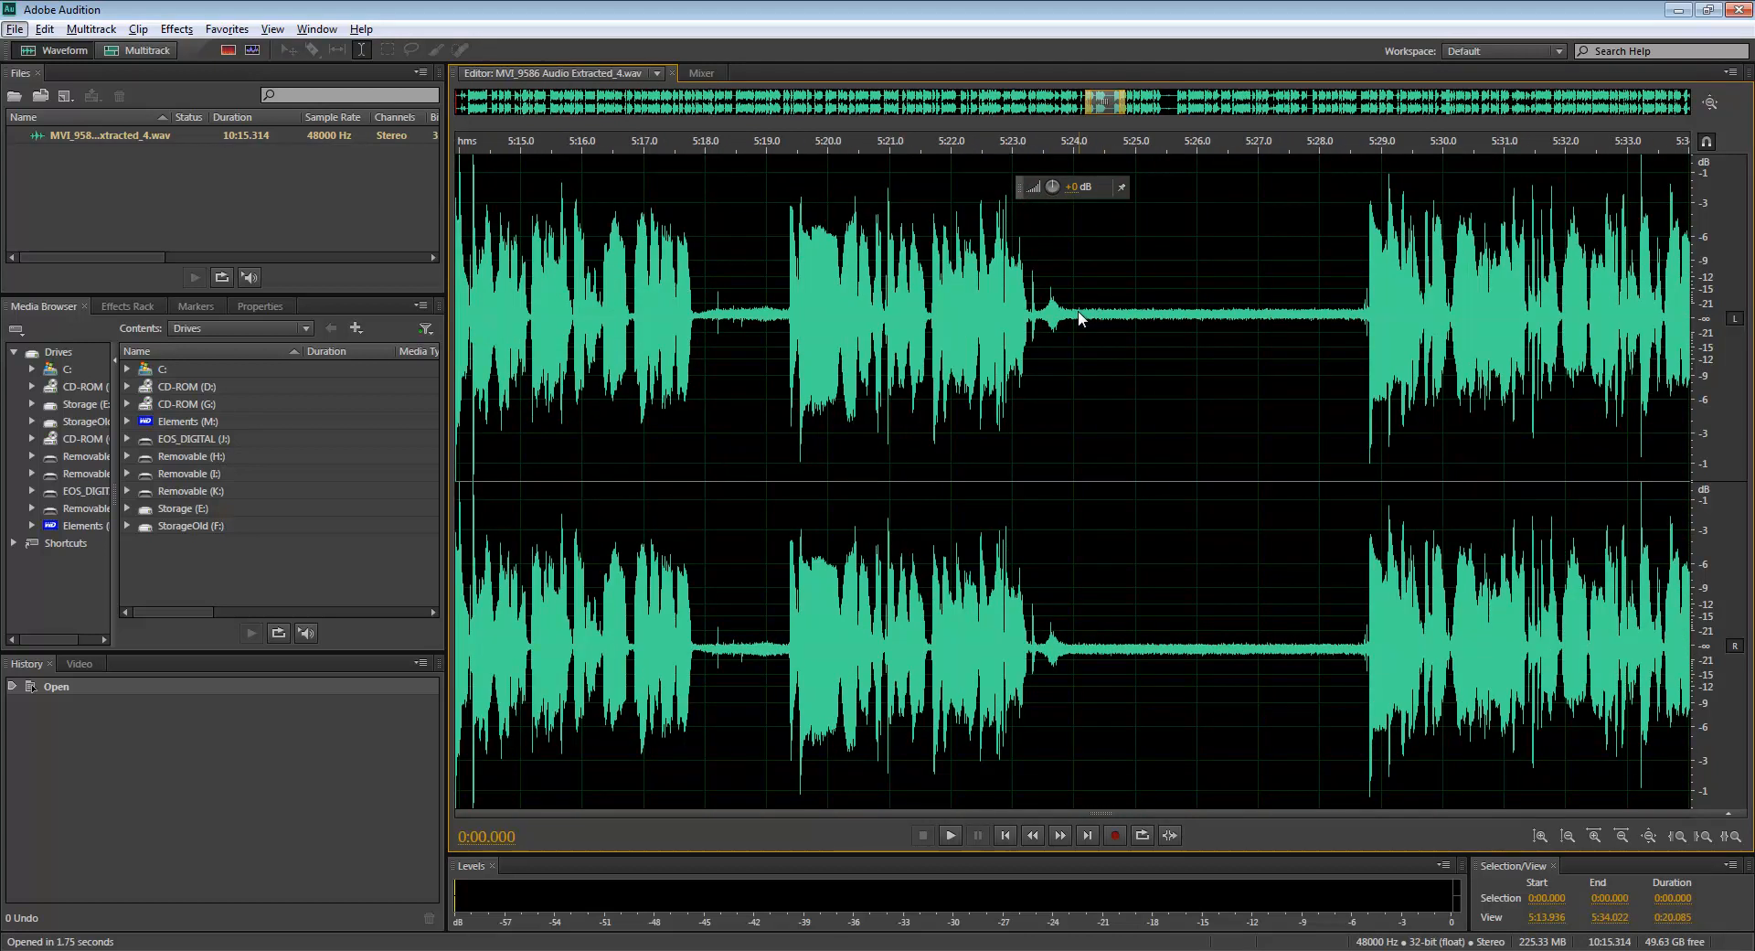
Select the quiet stretch from 5:24.000 to 5:28.595 and capture it as a noise print.
left_click_drag(1072, 324, 1257, 324)
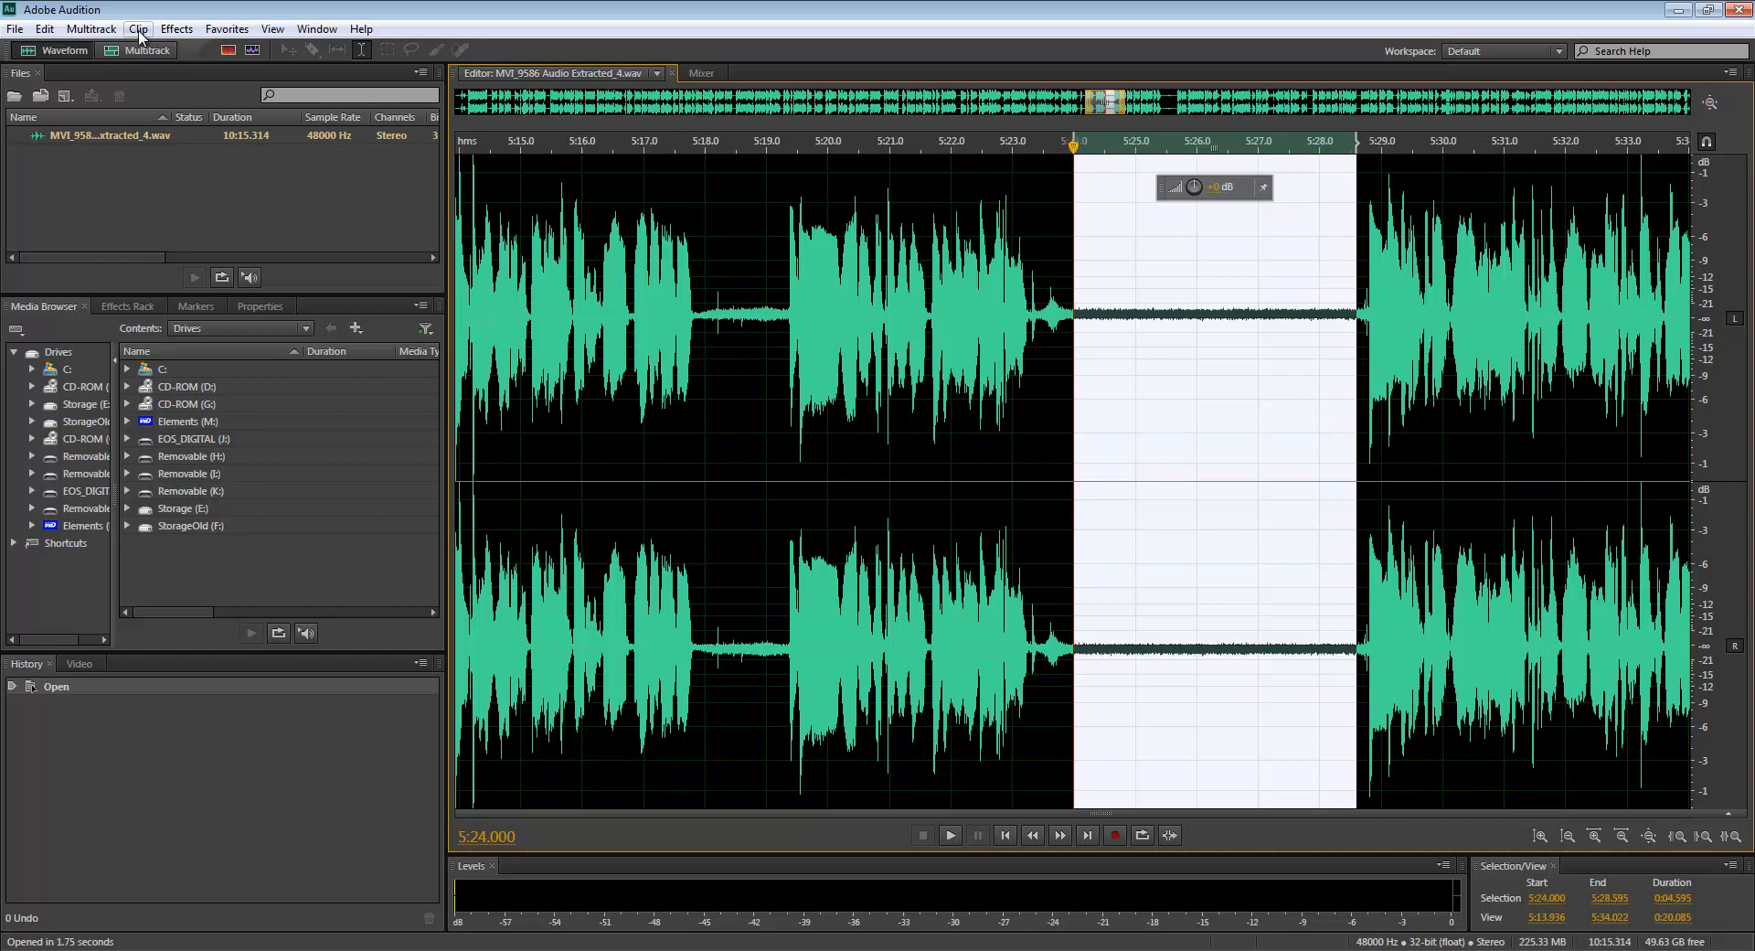
left_click(175, 29)
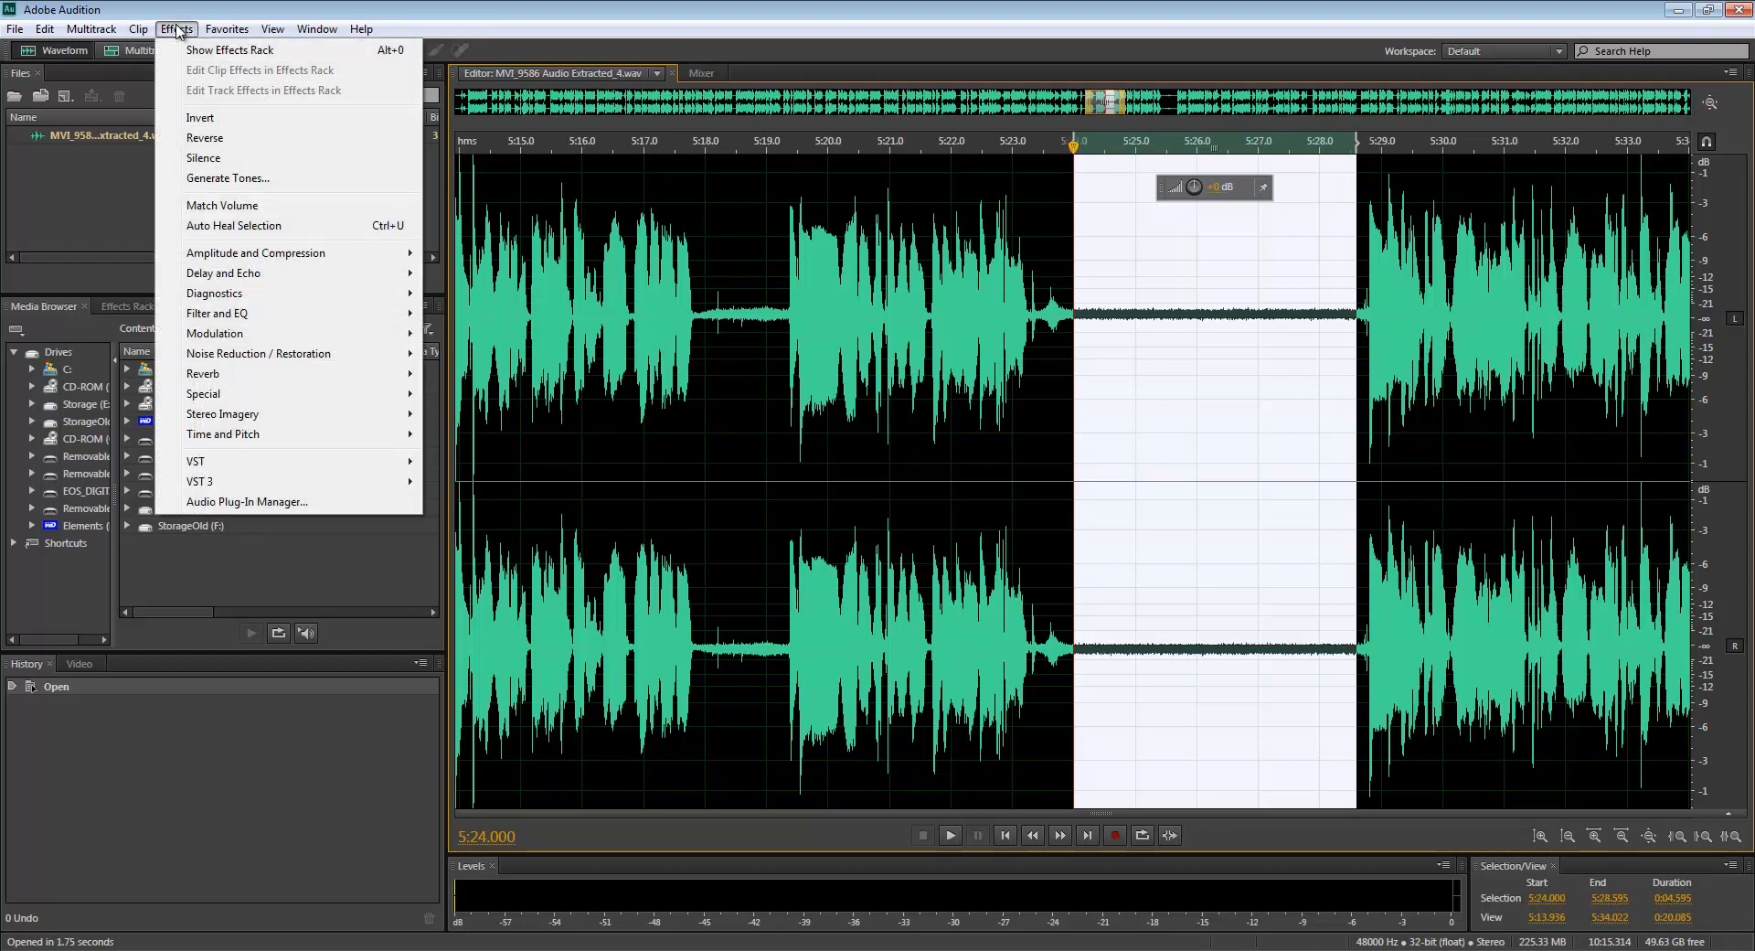
mouse_move(255, 252)
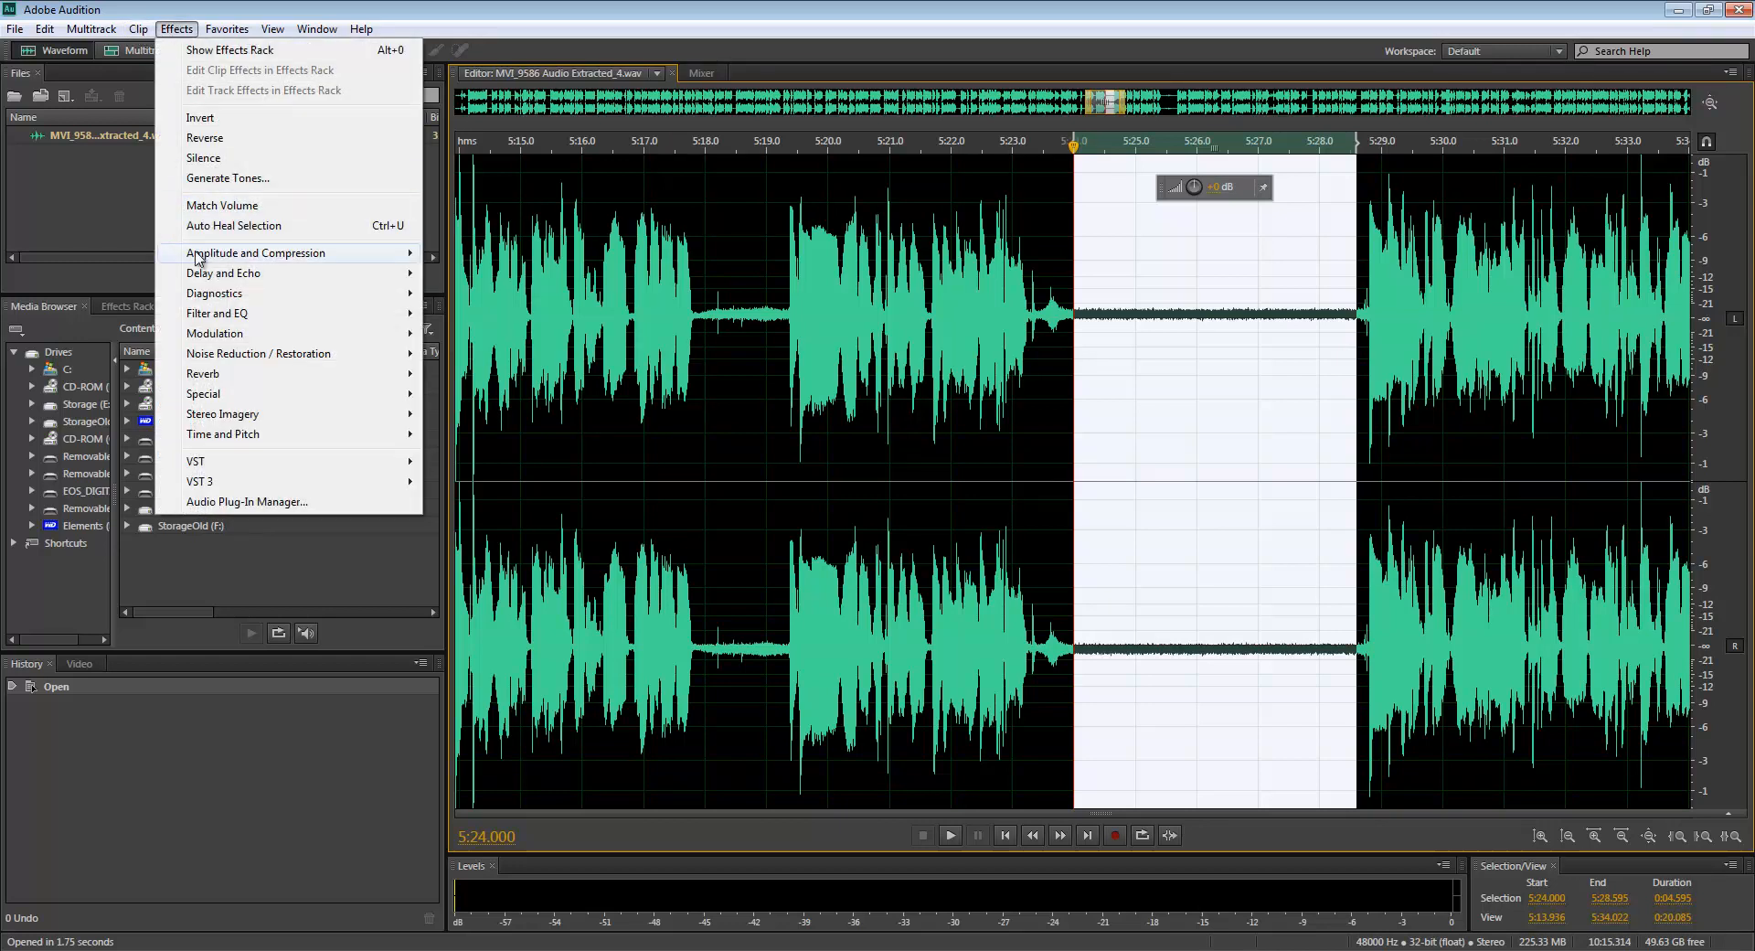
mouse_move(259, 353)
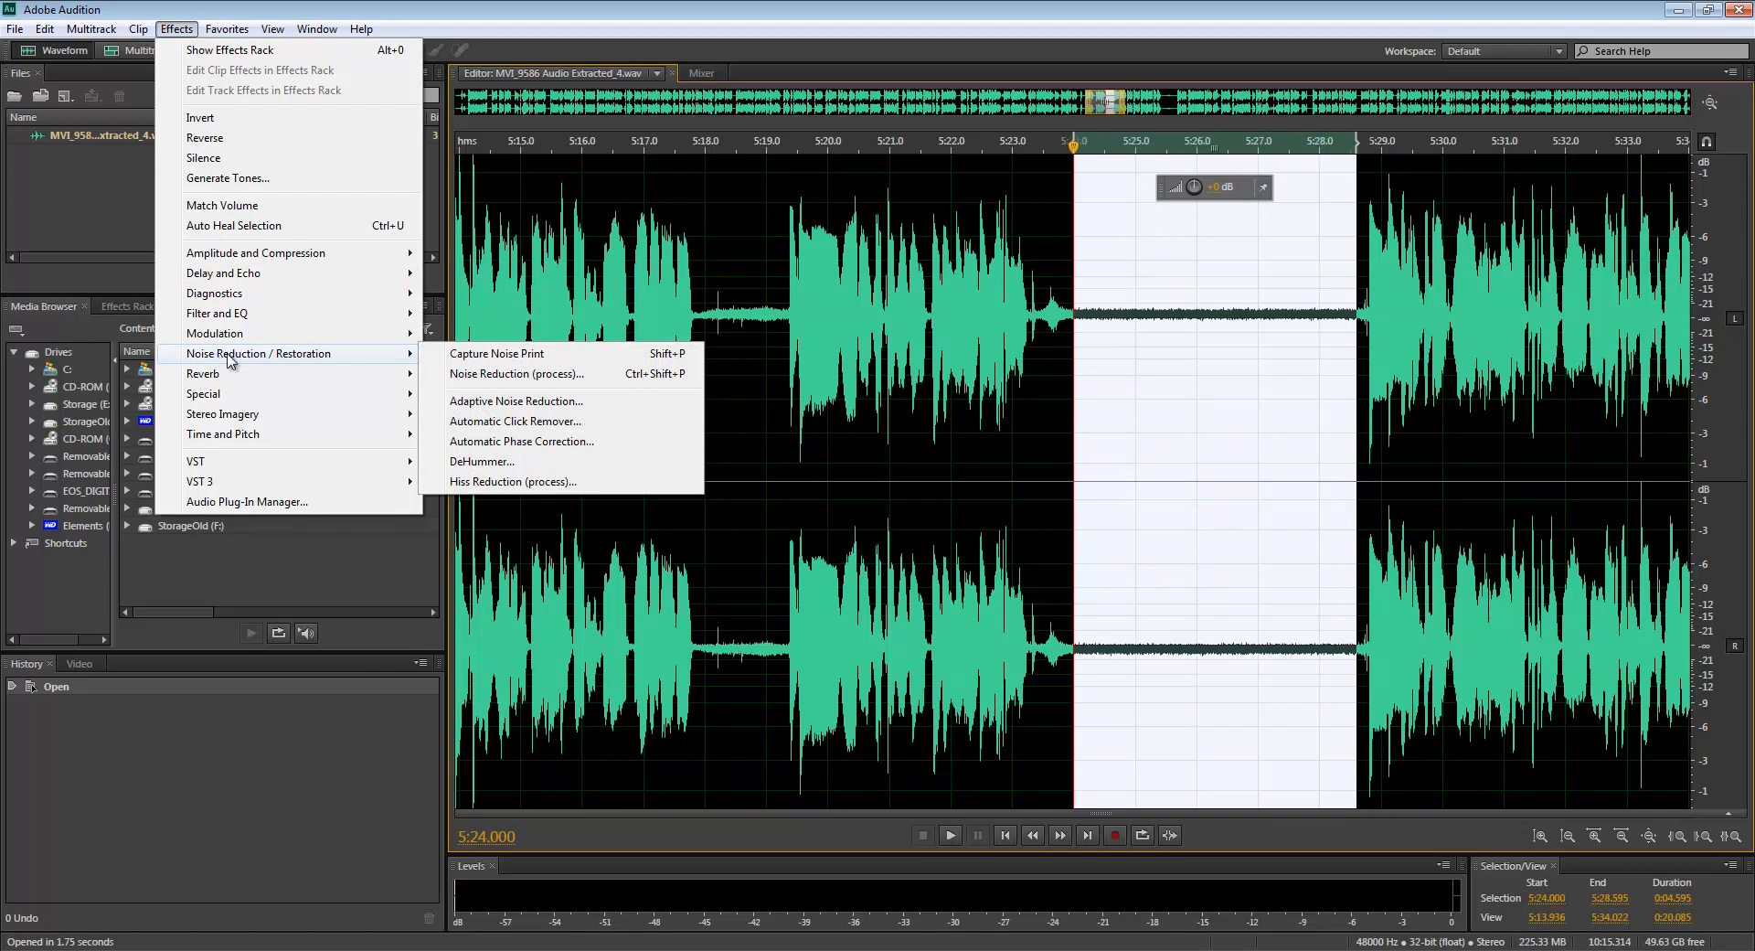
mouse_move(498, 354)
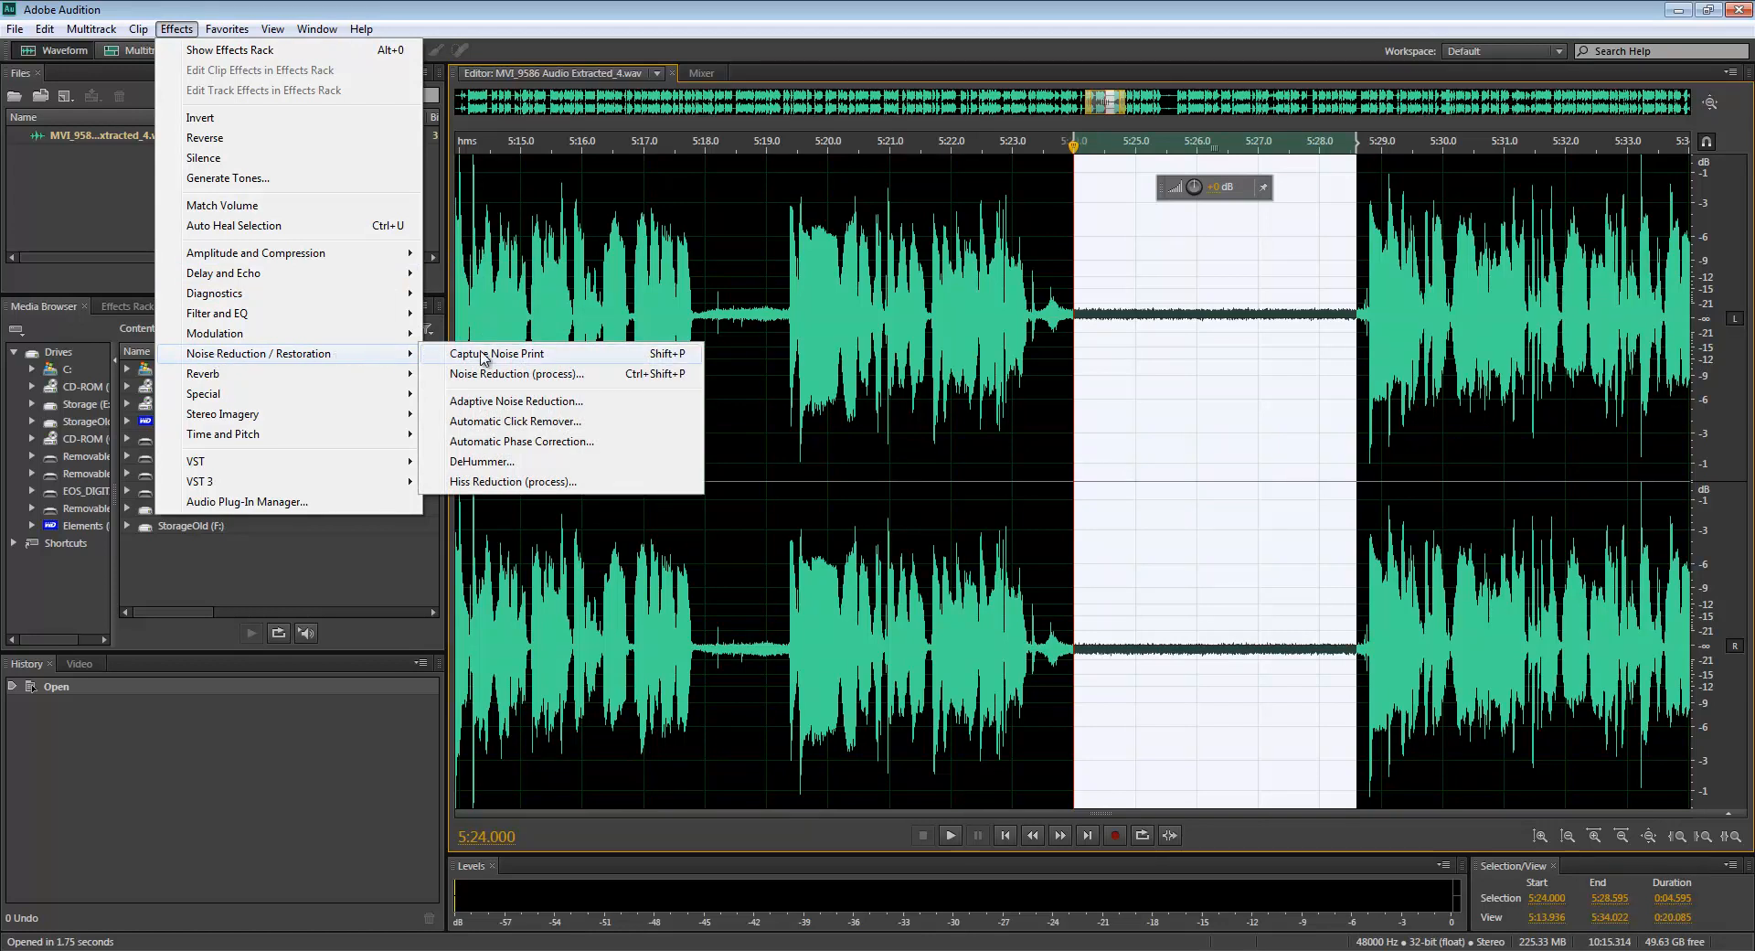
left_click(498, 353)
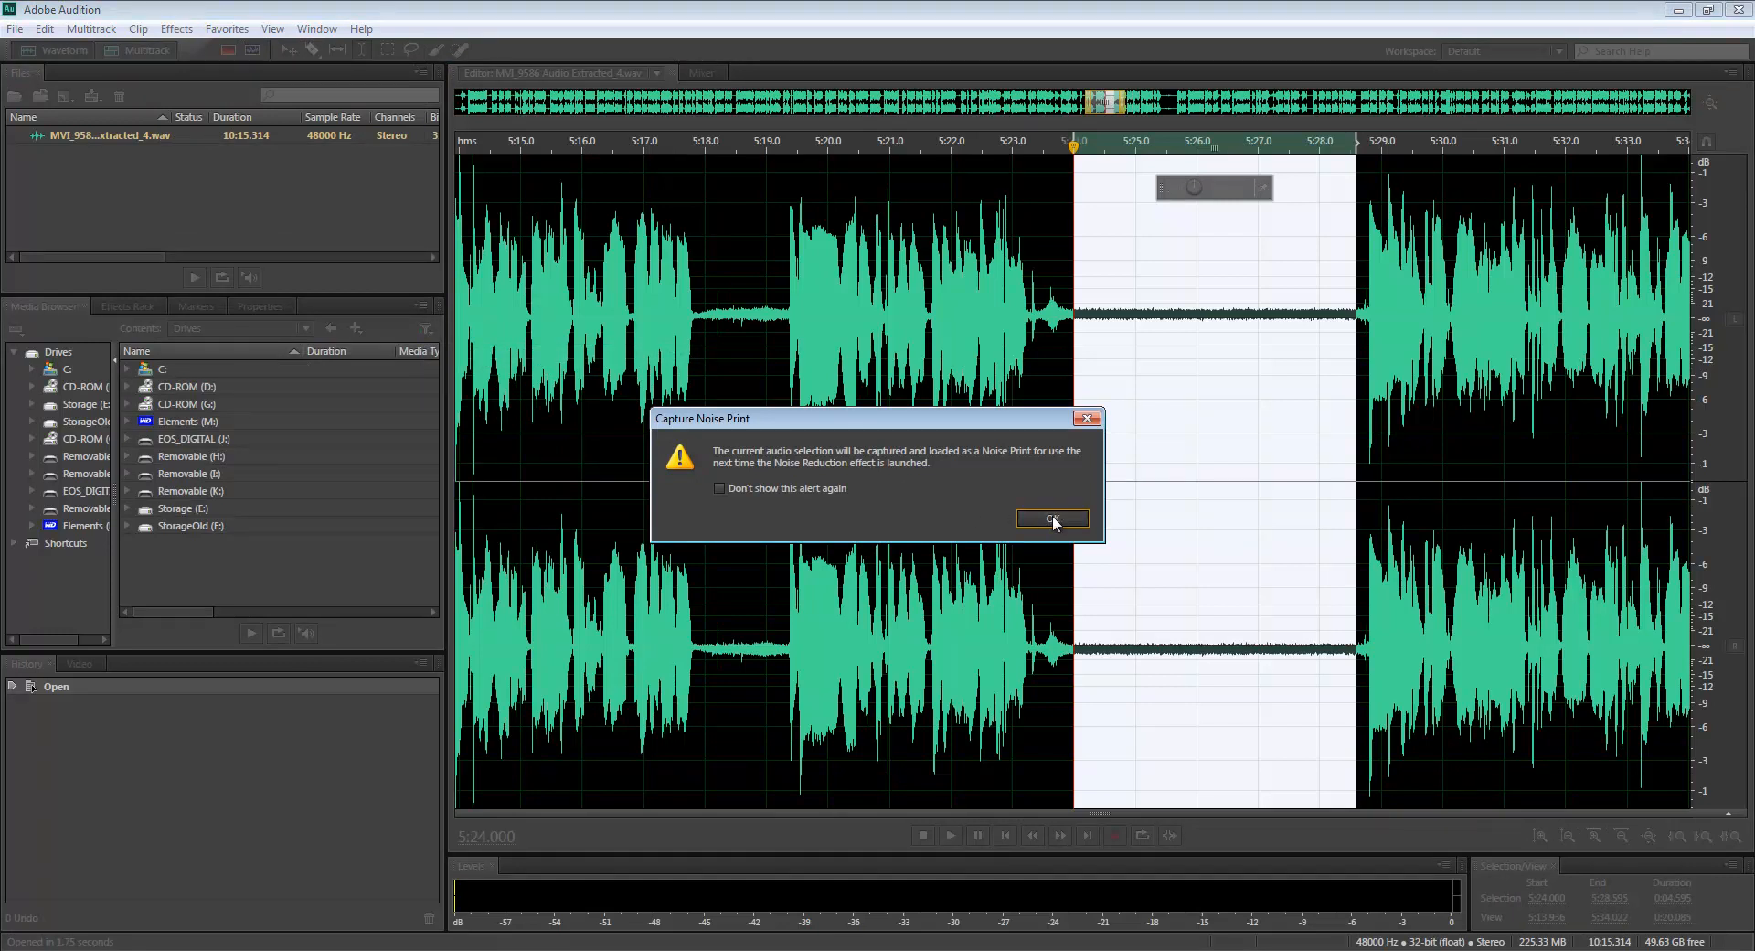
left_click(1050, 518)
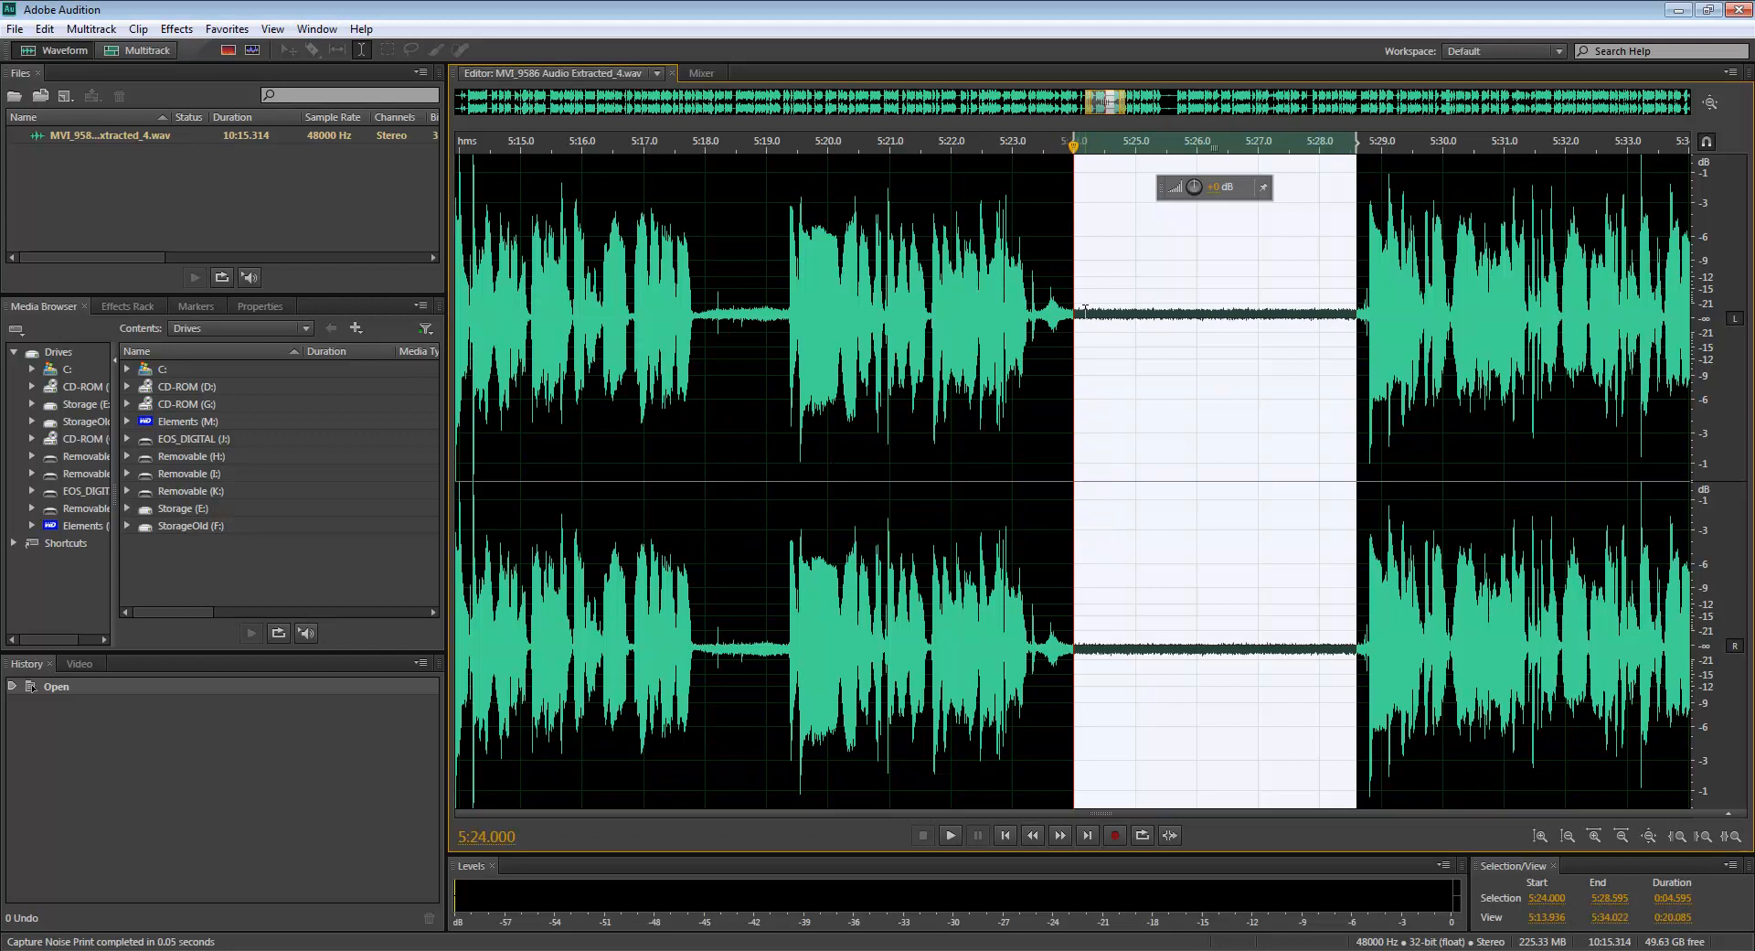
mouse_move(1340, 315)
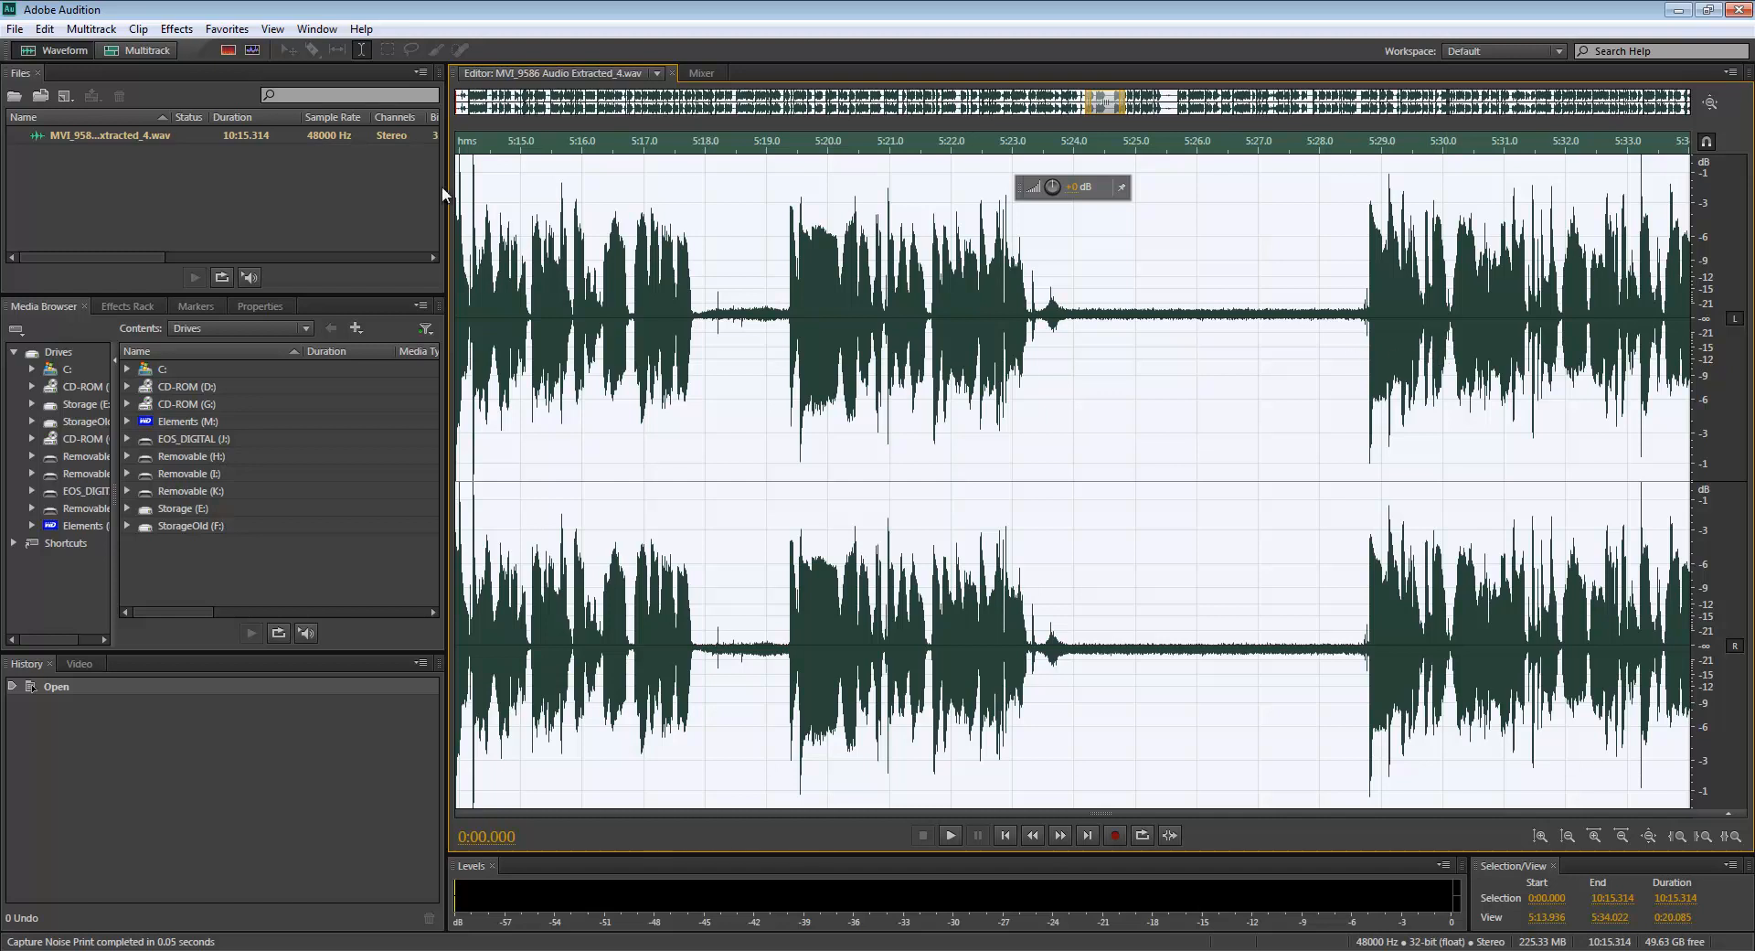
Apply the Noise Reduction (process) effect at 100% and 40 dB to the extracted audio.
left_click(175, 28)
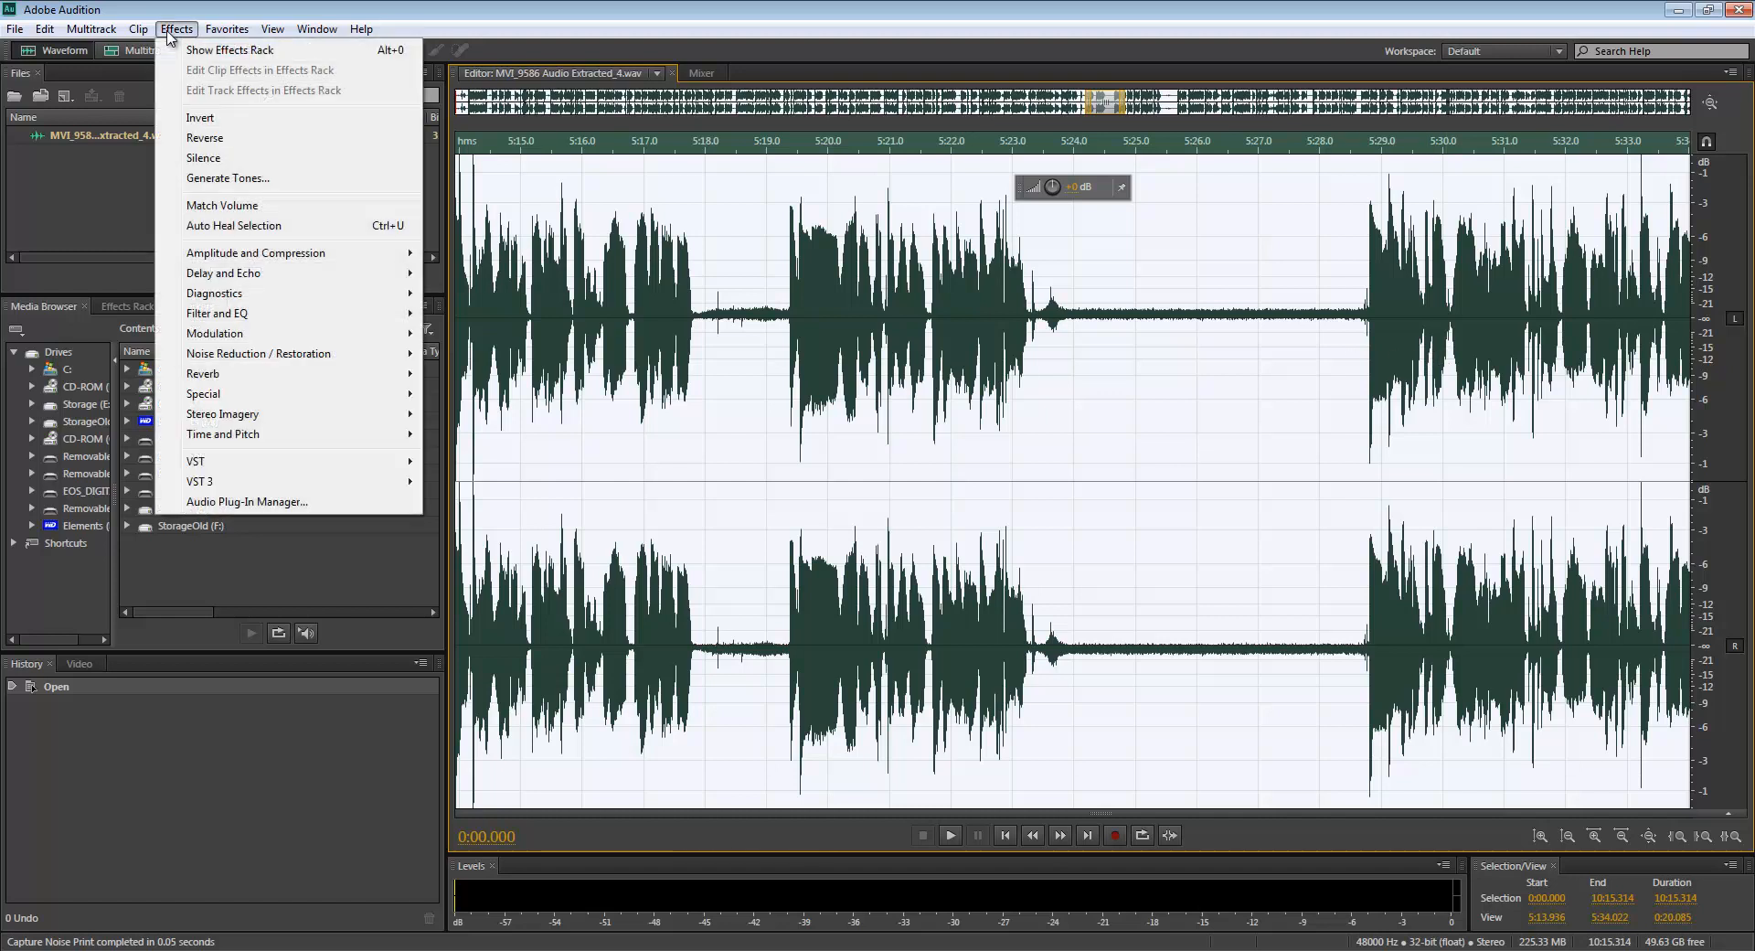
mouse_move(204, 138)
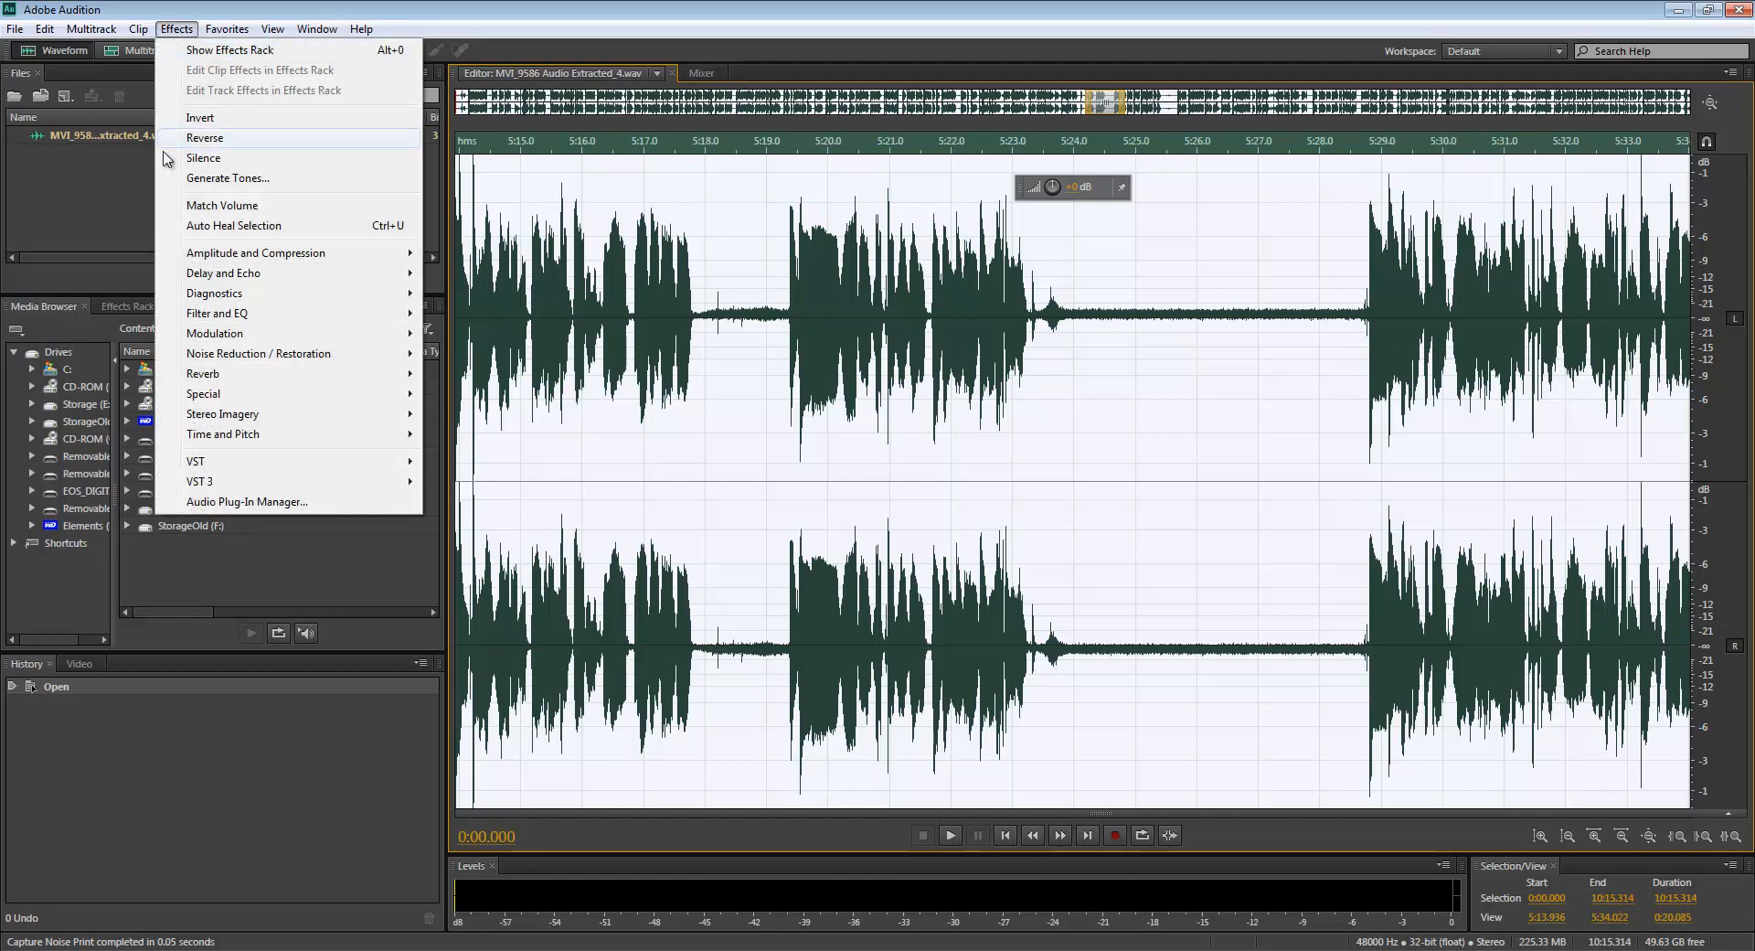
mouse_move(258, 353)
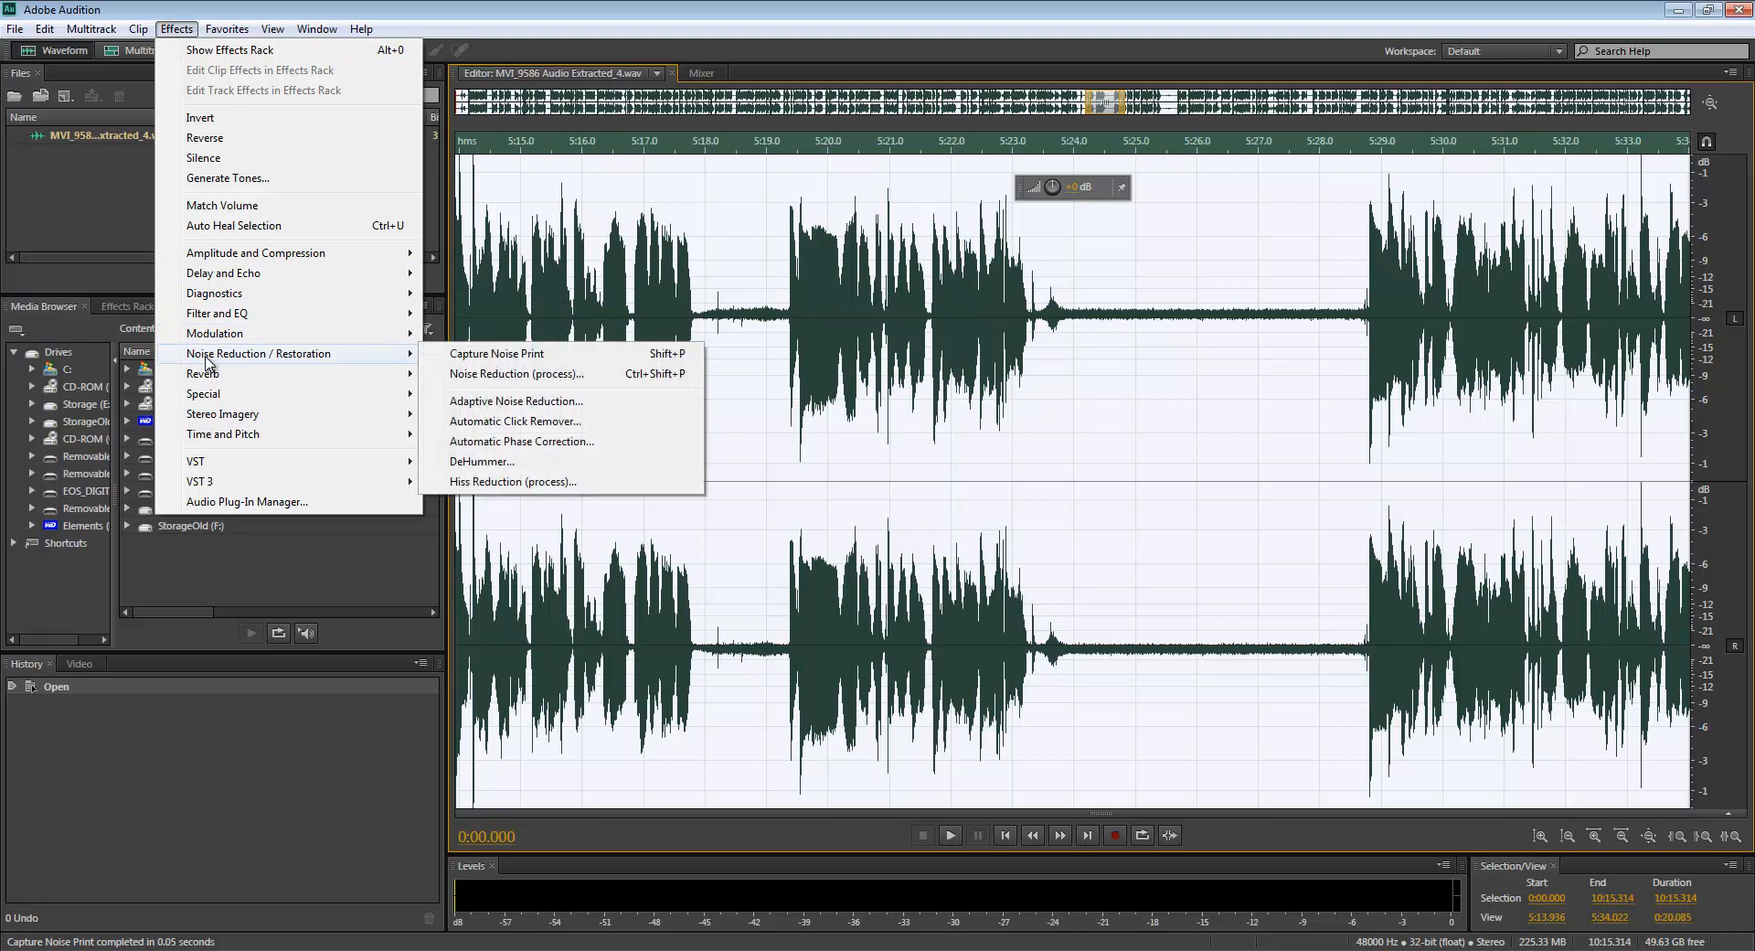
mouse_move(516, 400)
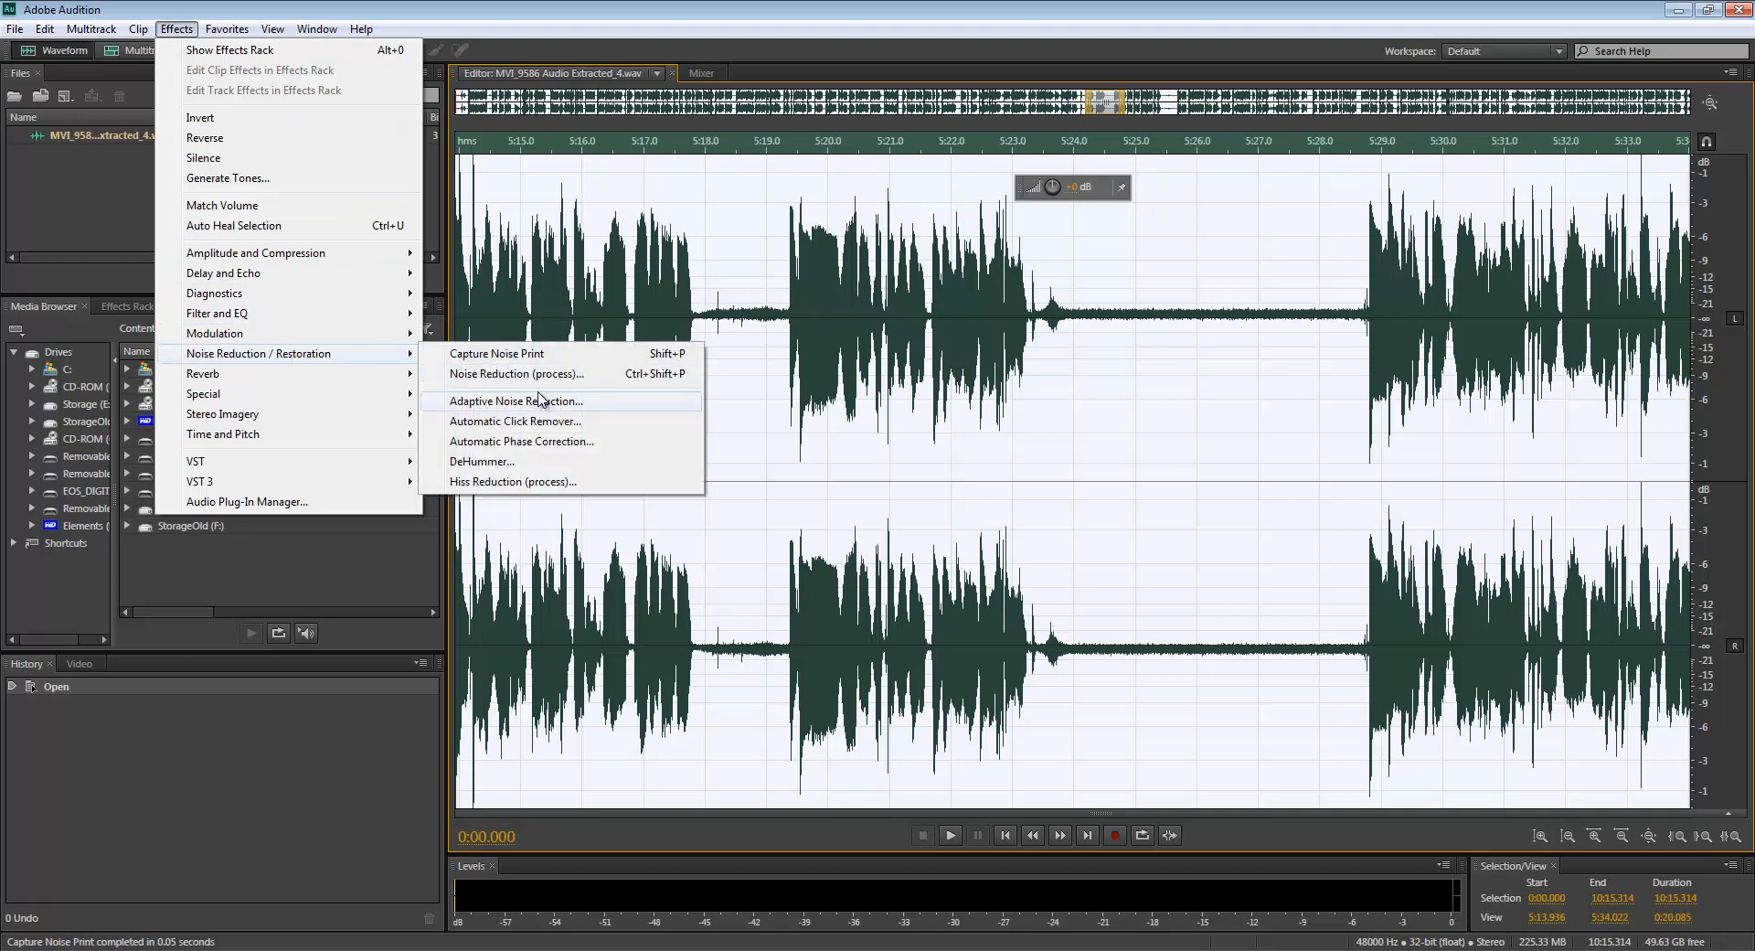
mouse_move(516, 373)
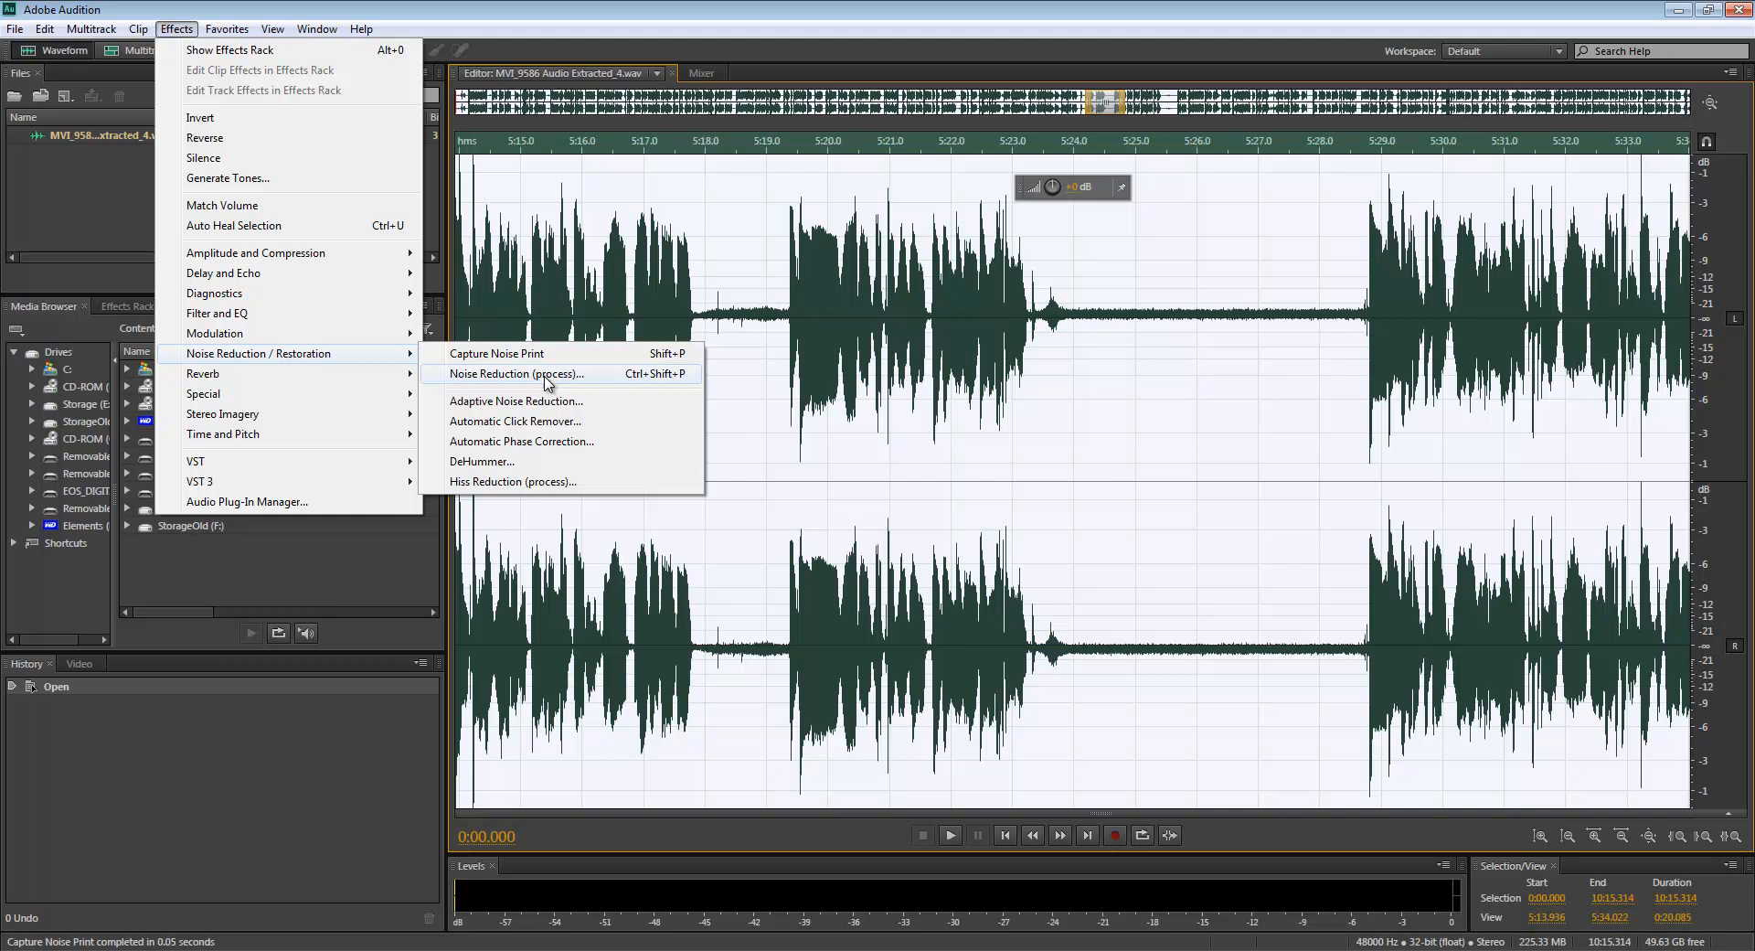
left_click(516, 373)
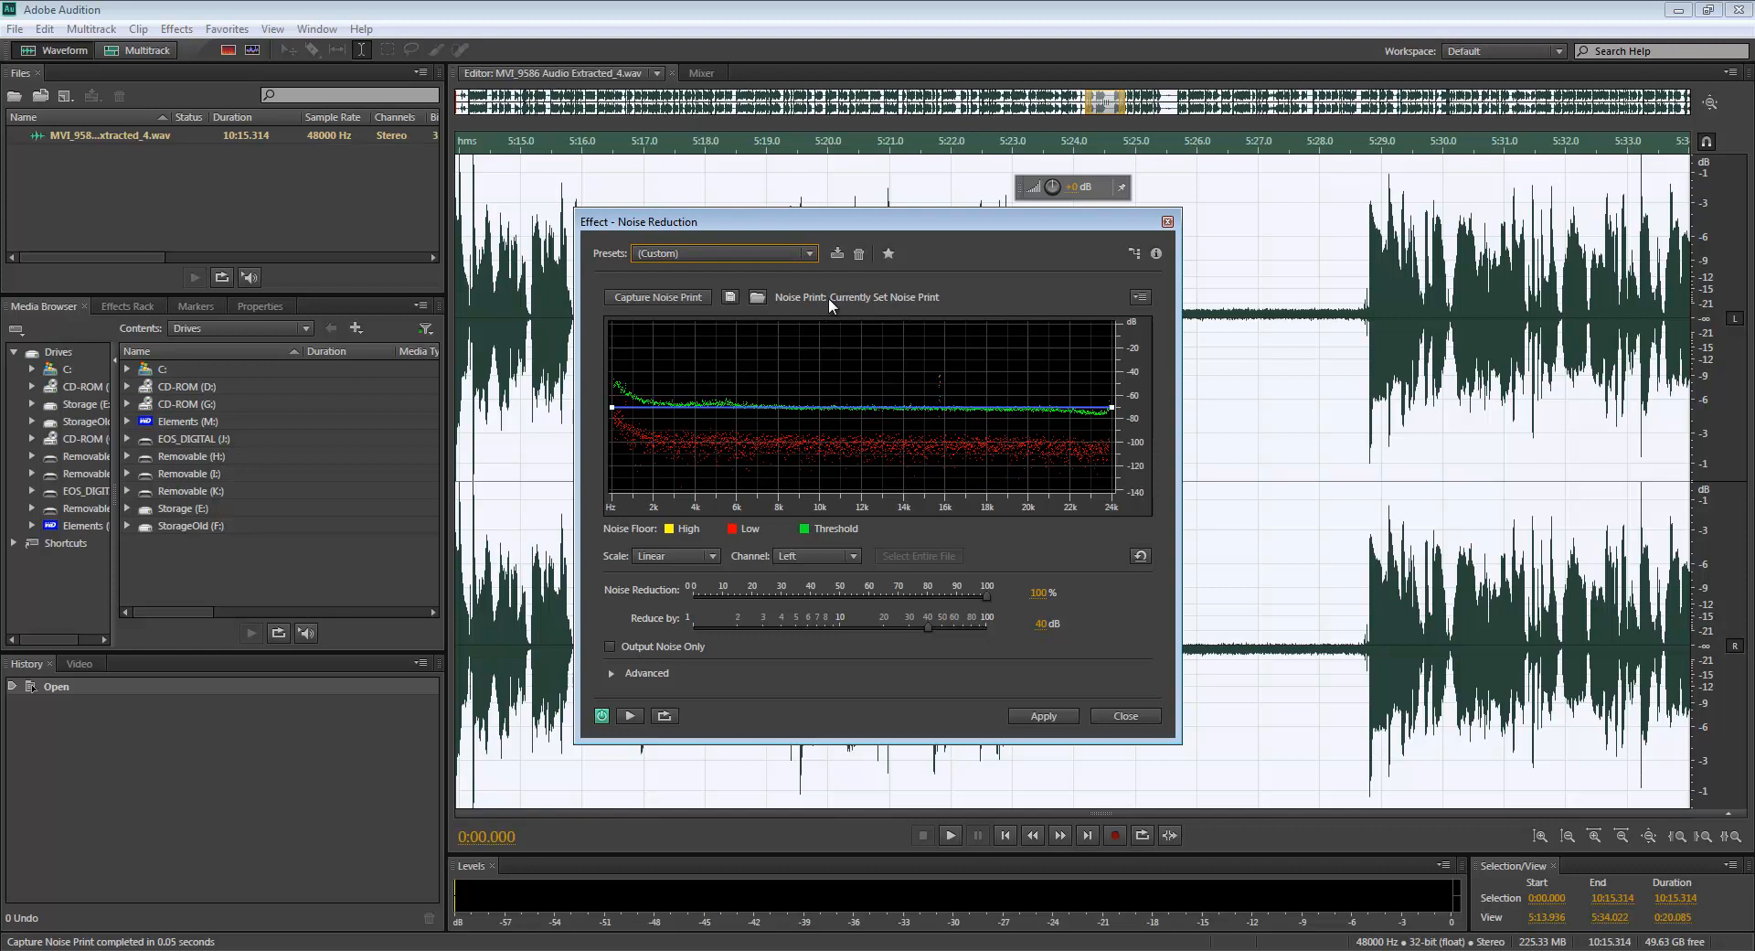
mouse_move(926, 310)
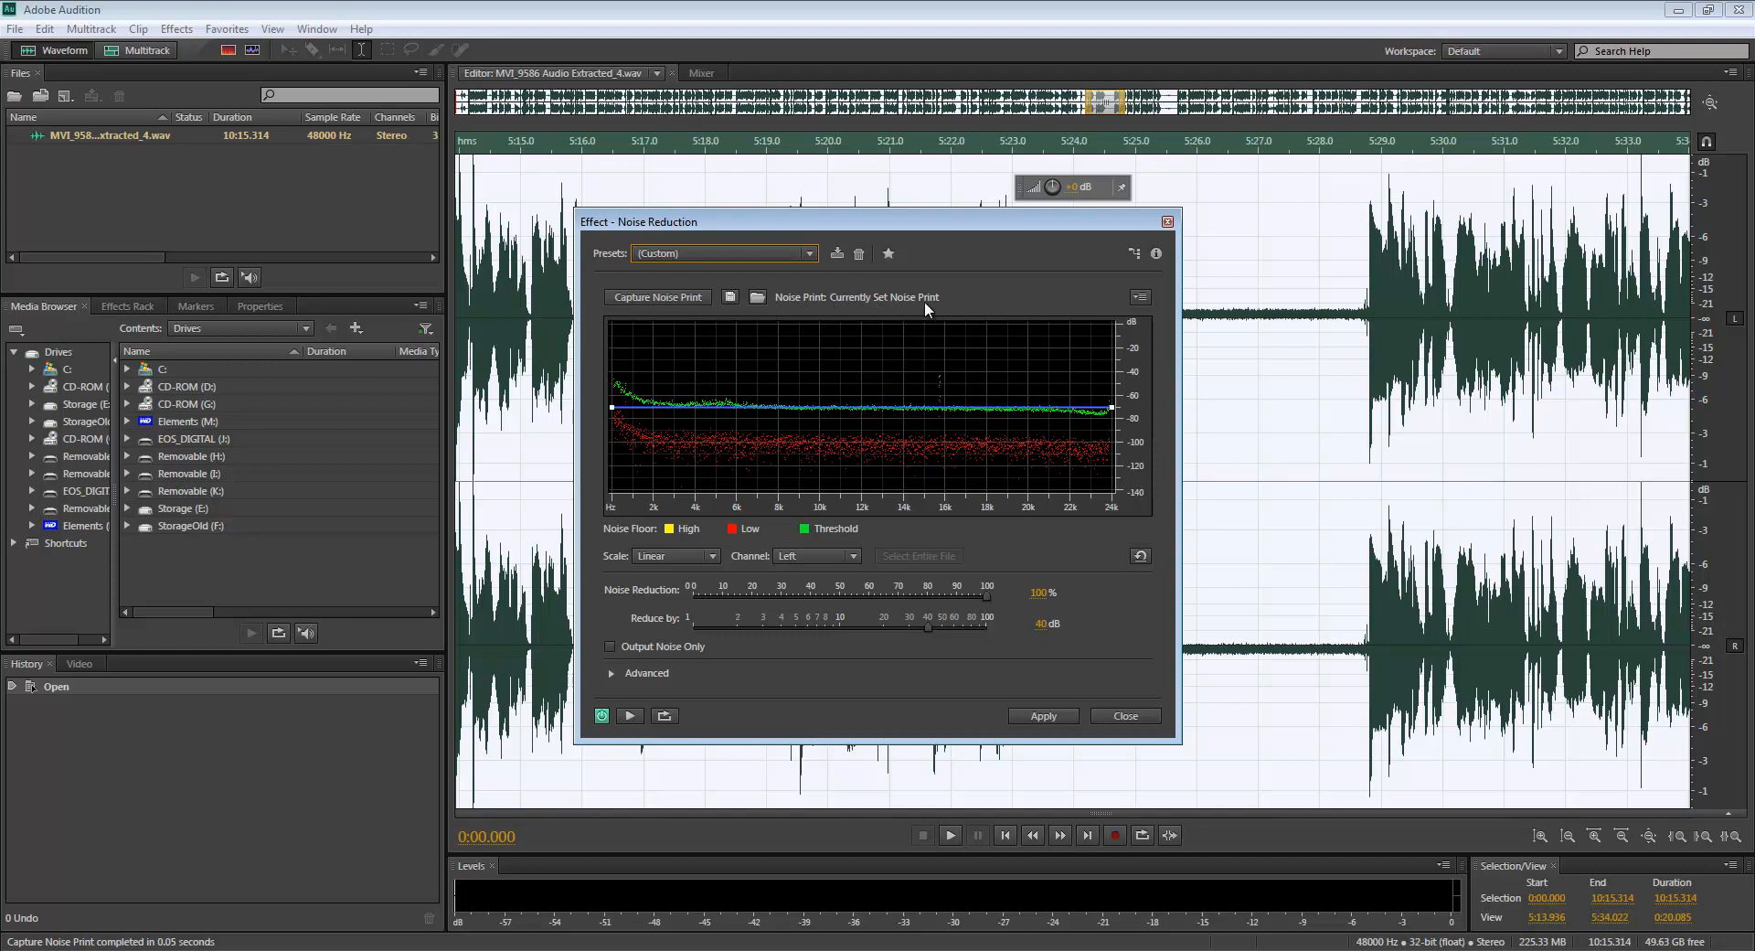
mouse_move(941, 309)
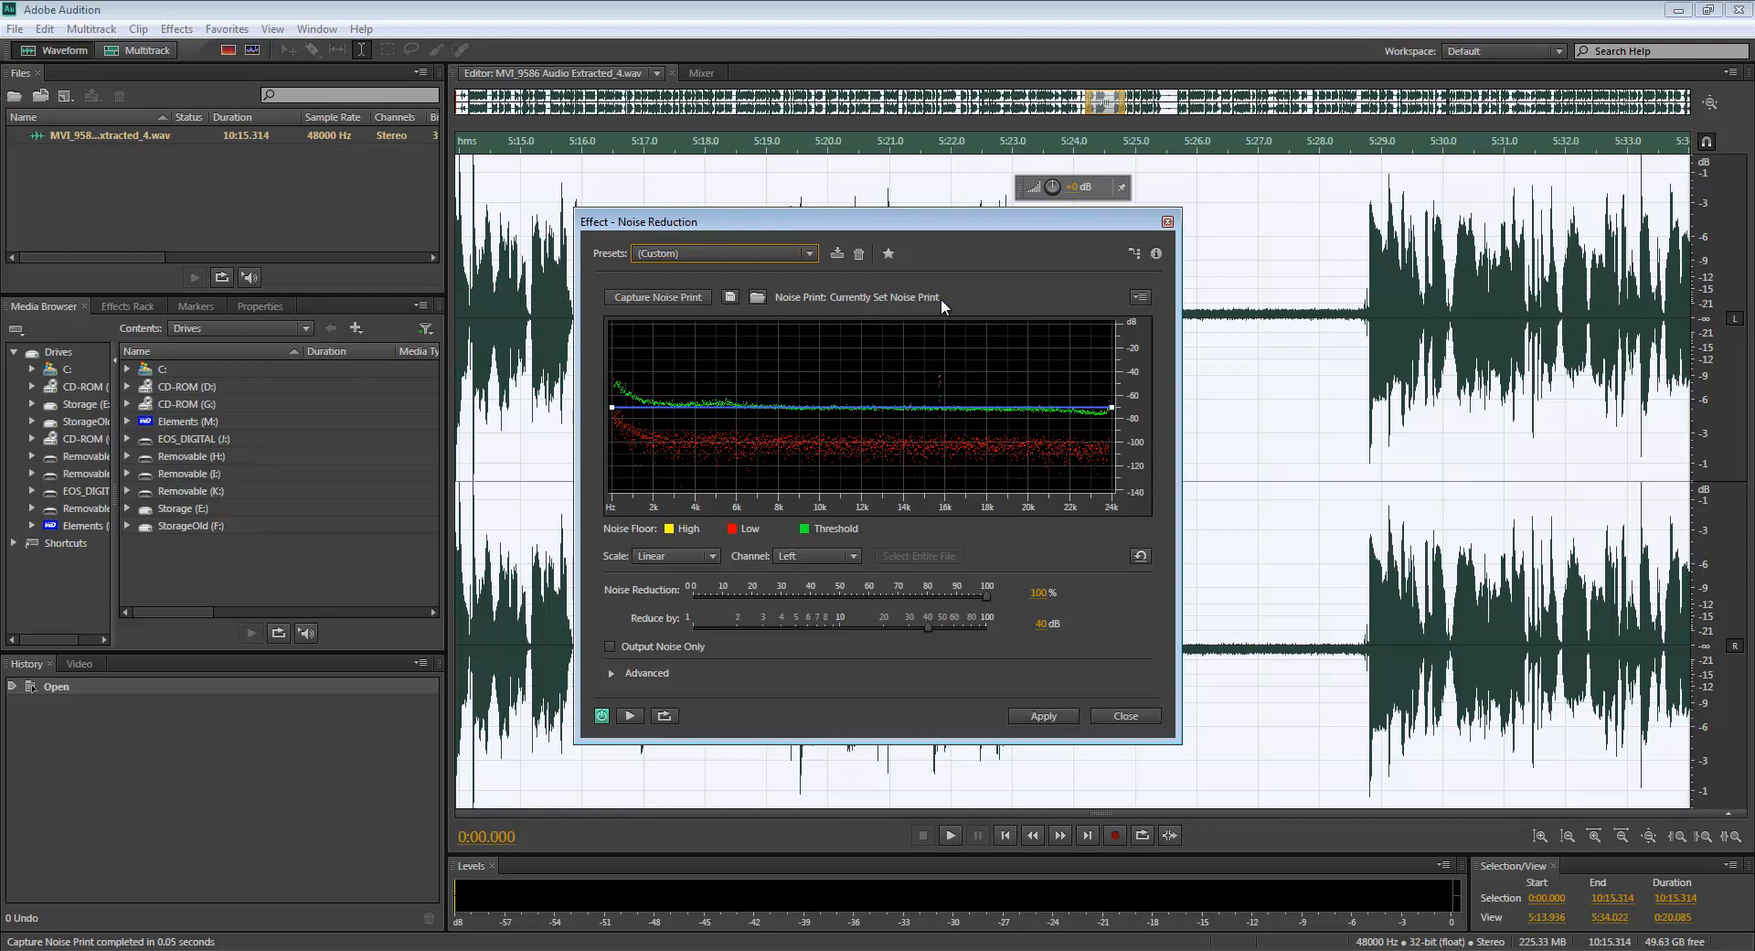
mouse_move(688, 641)
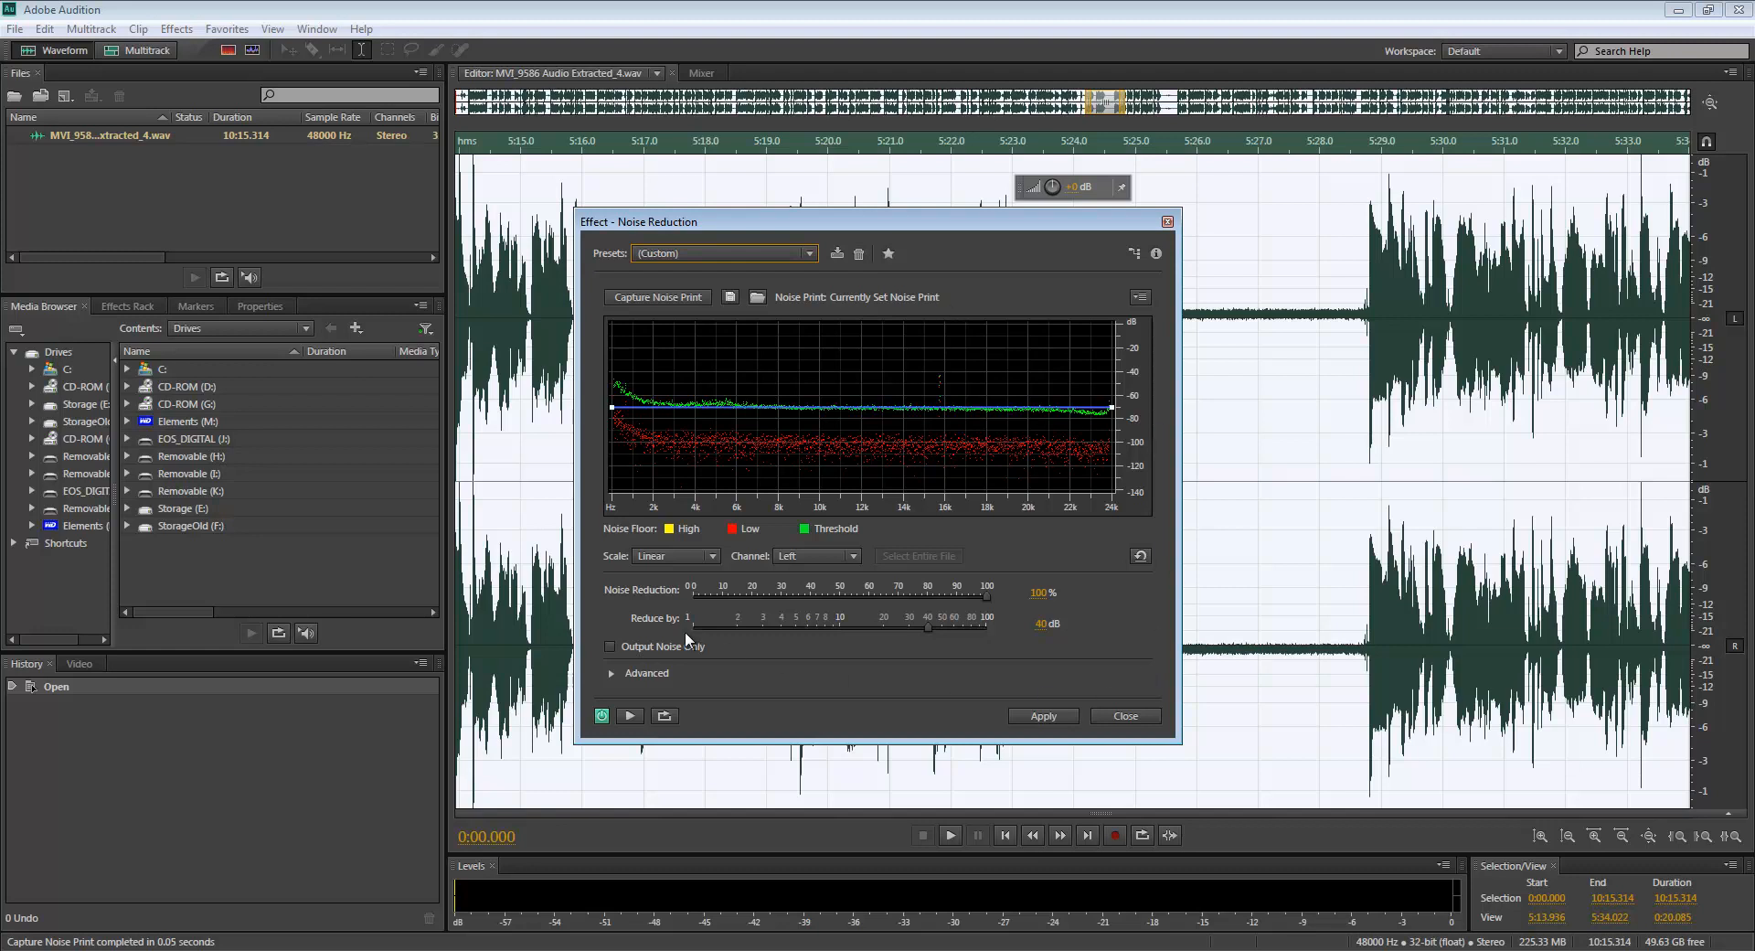
mouse_move(708, 621)
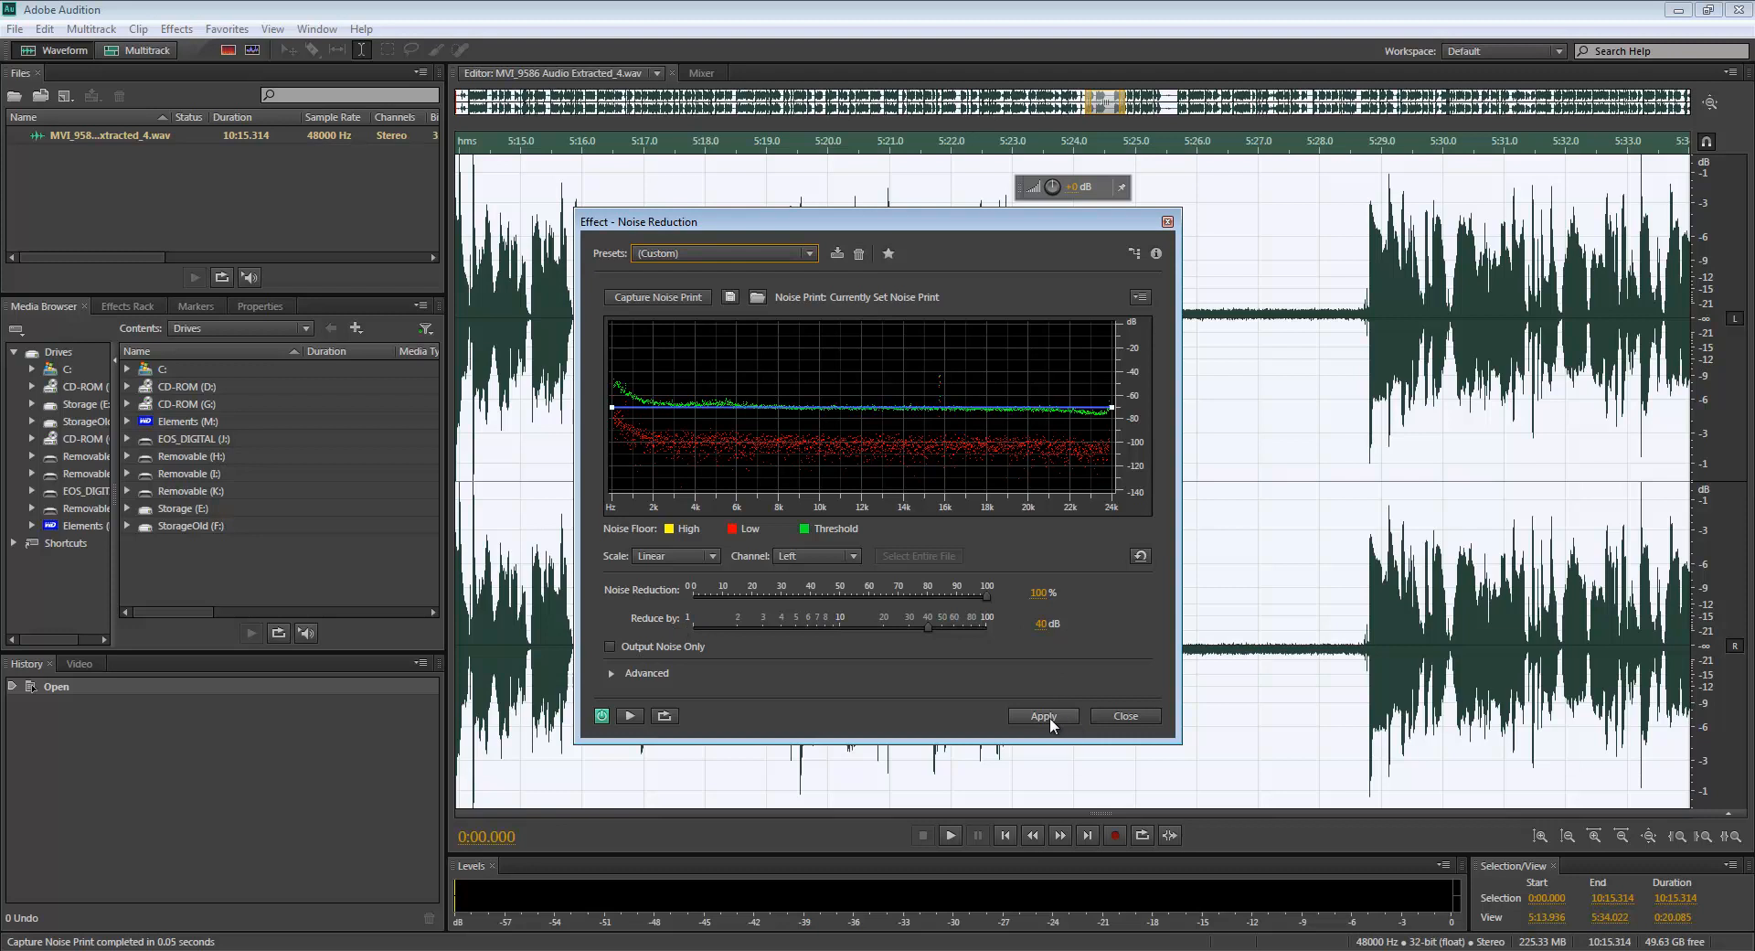
mouse_move(629, 716)
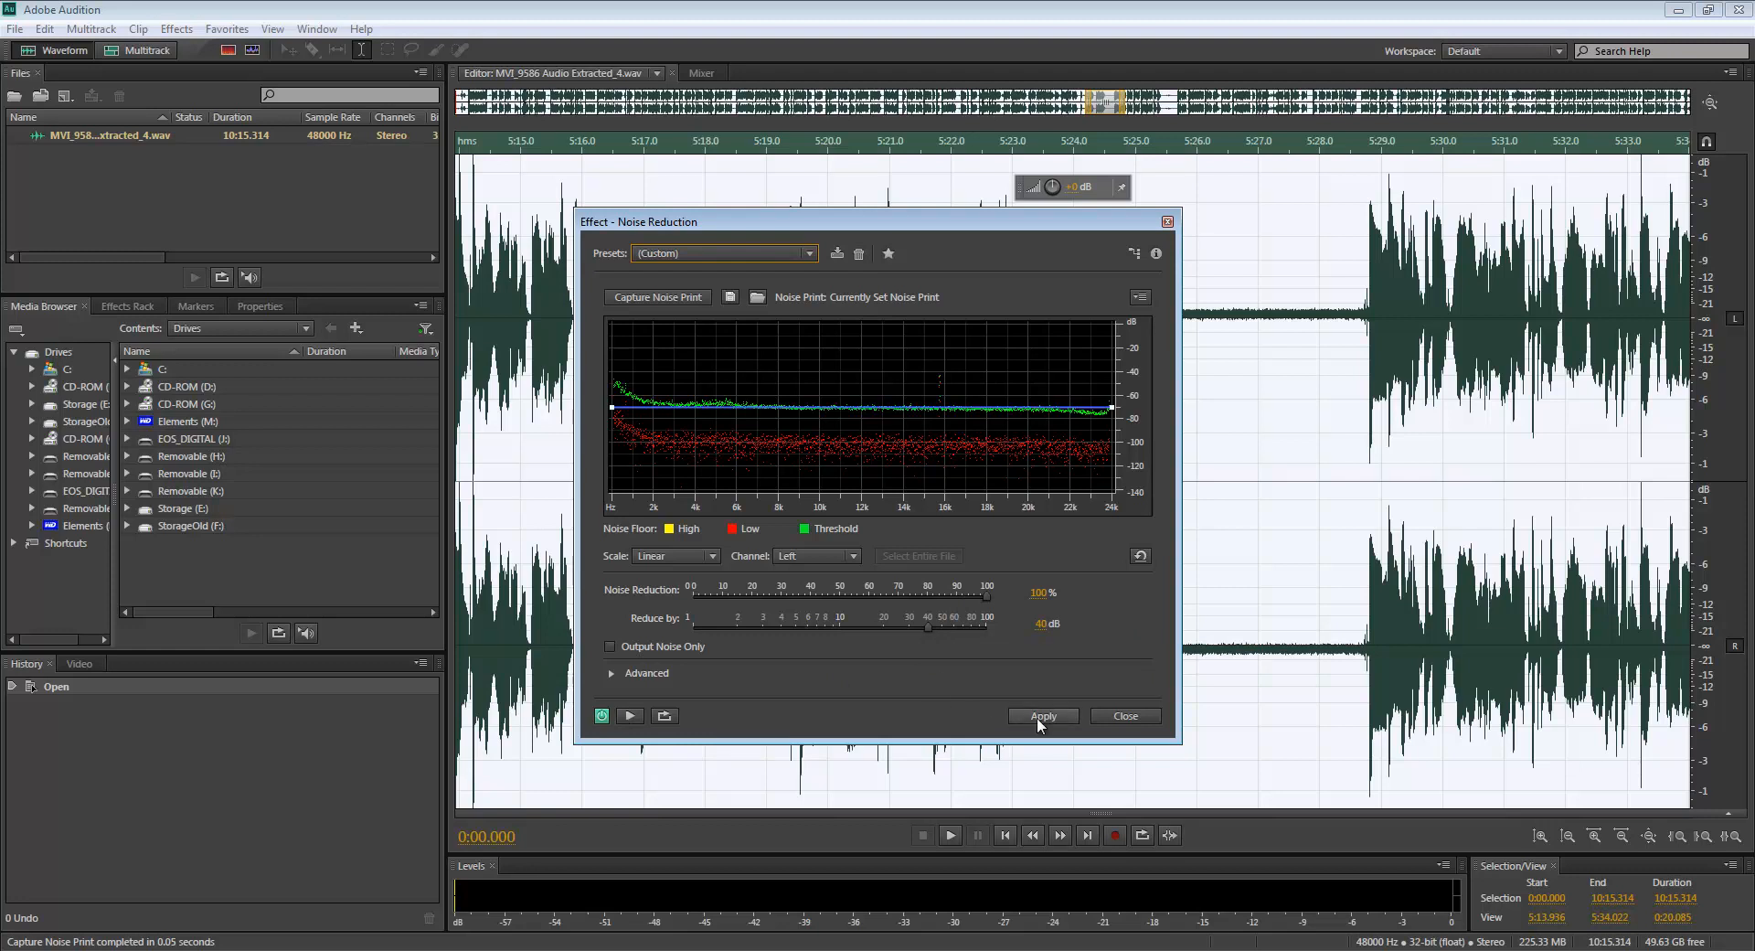
left_click(1041, 716)
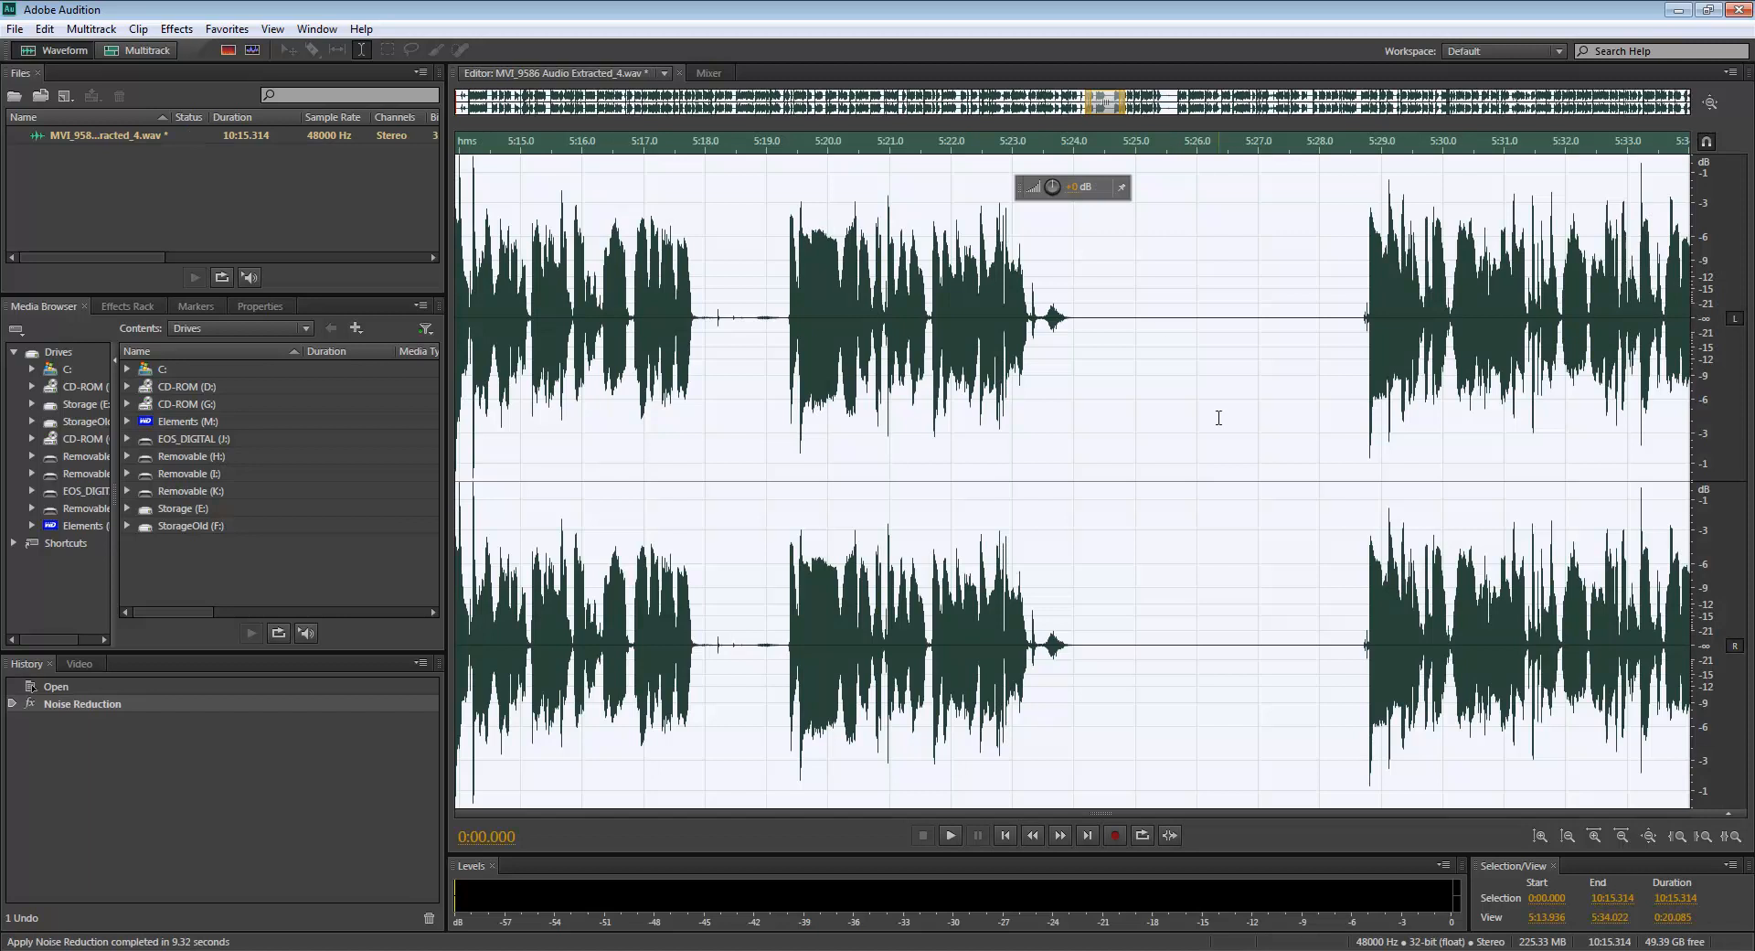
mouse_move(1283, 308)
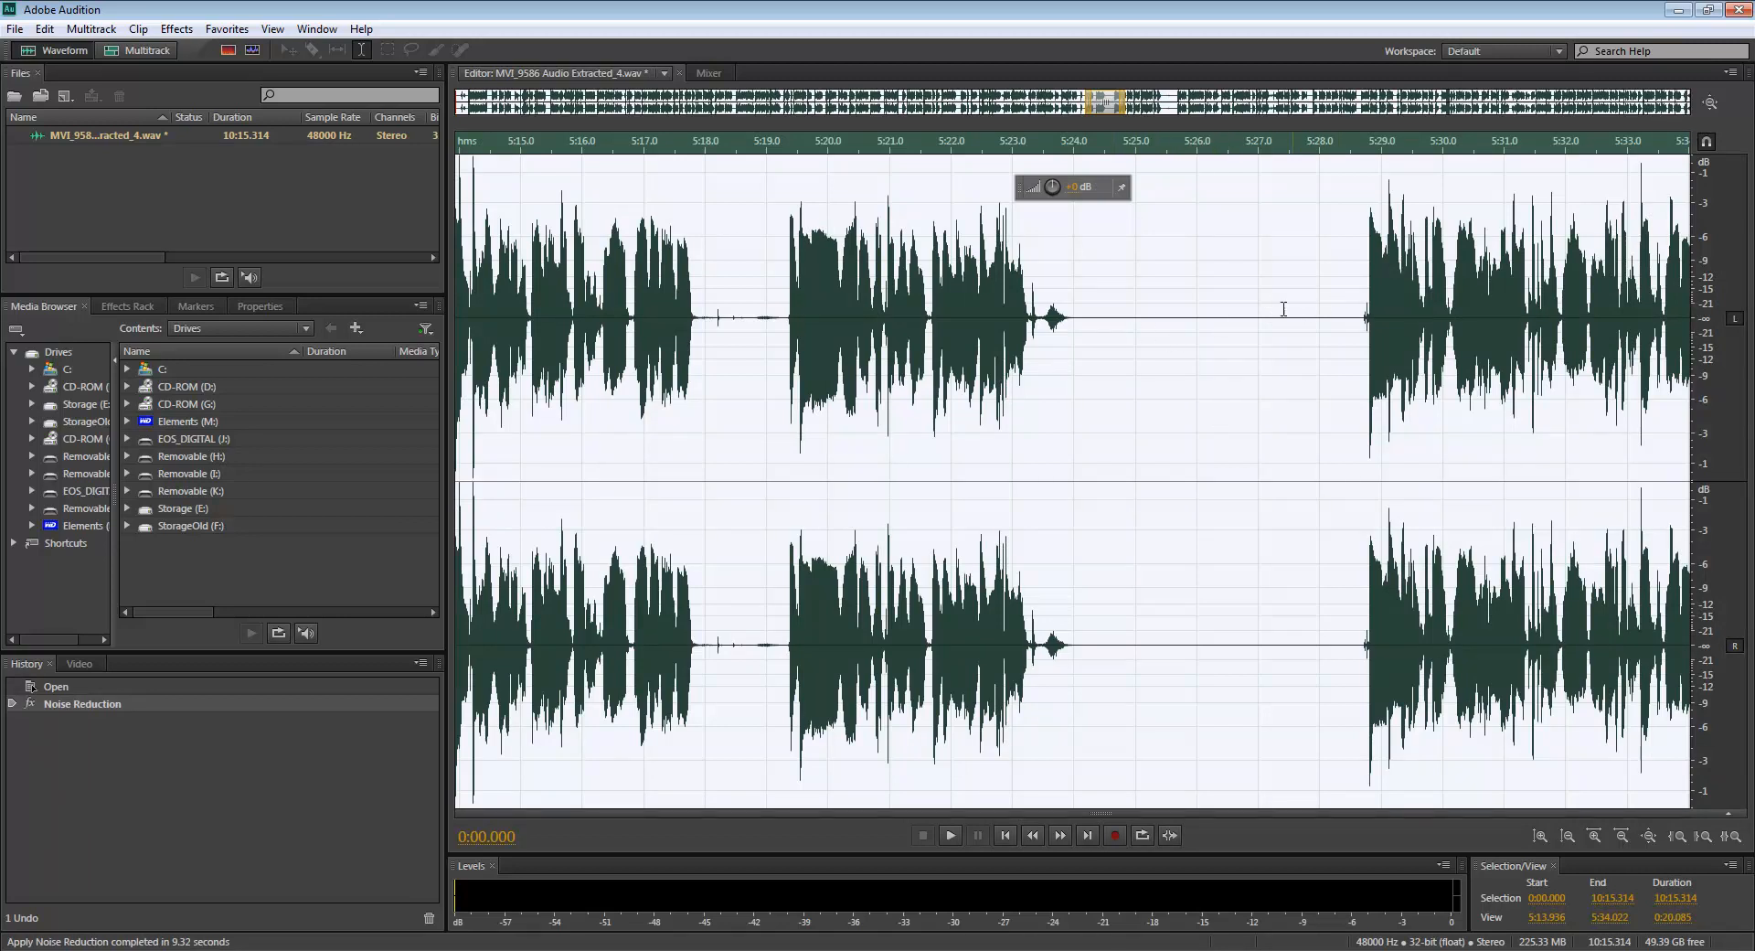
mouse_move(1093, 312)
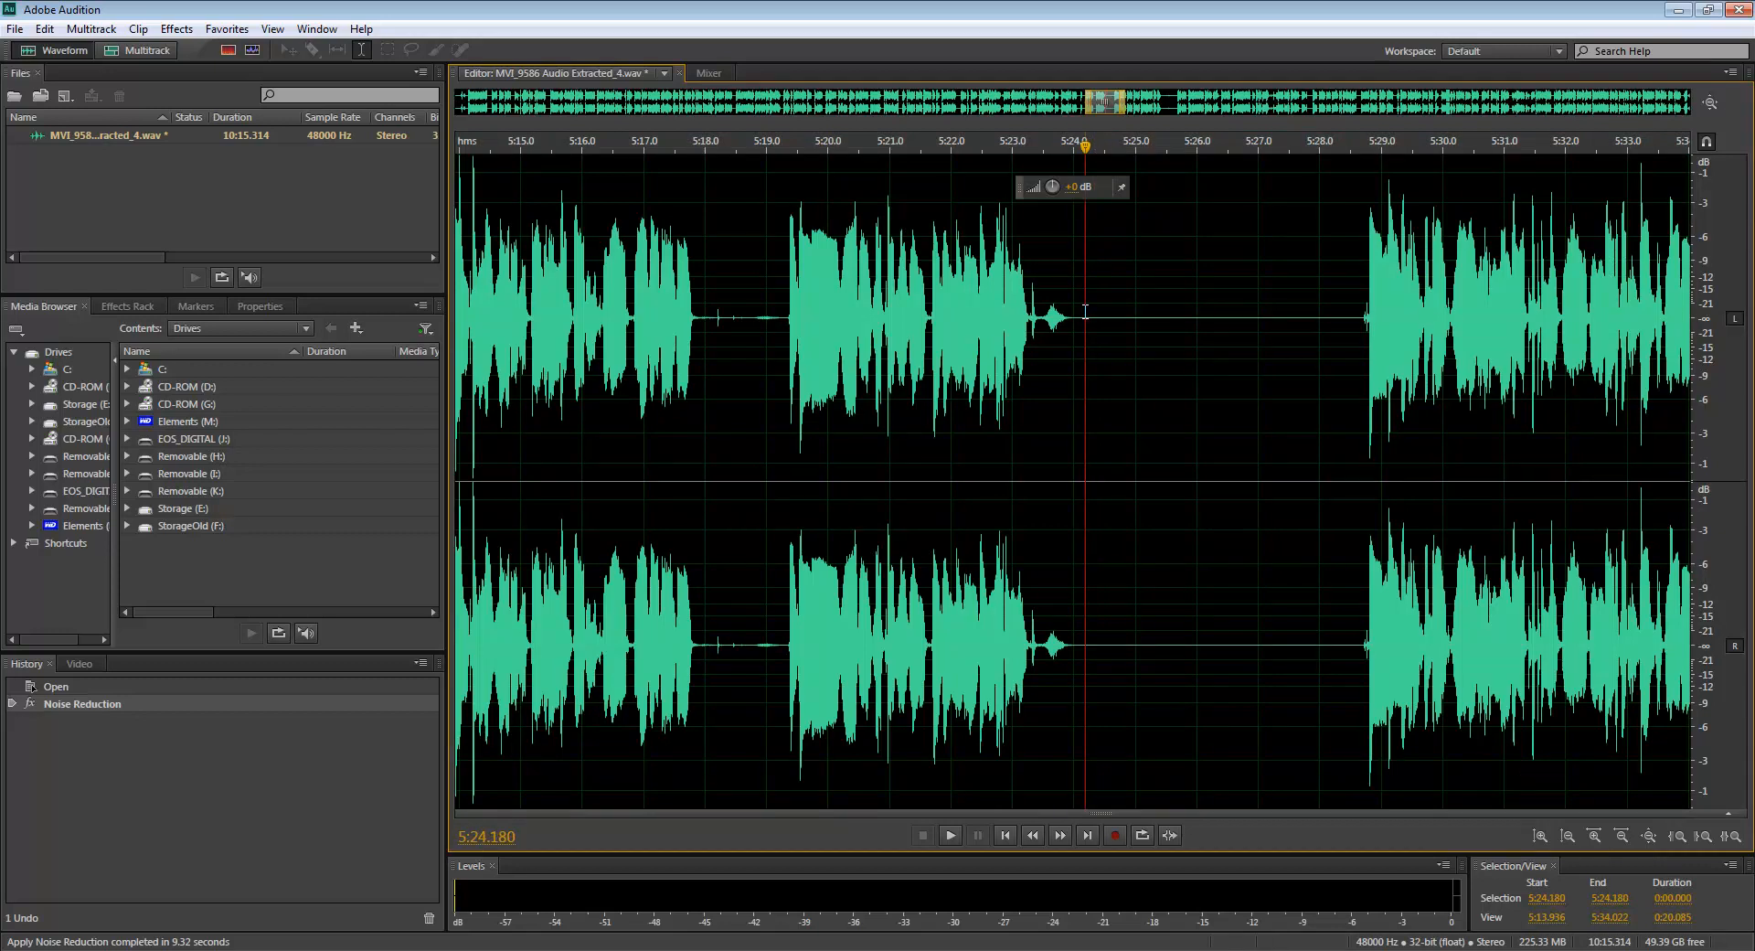
mouse_move(1216, 484)
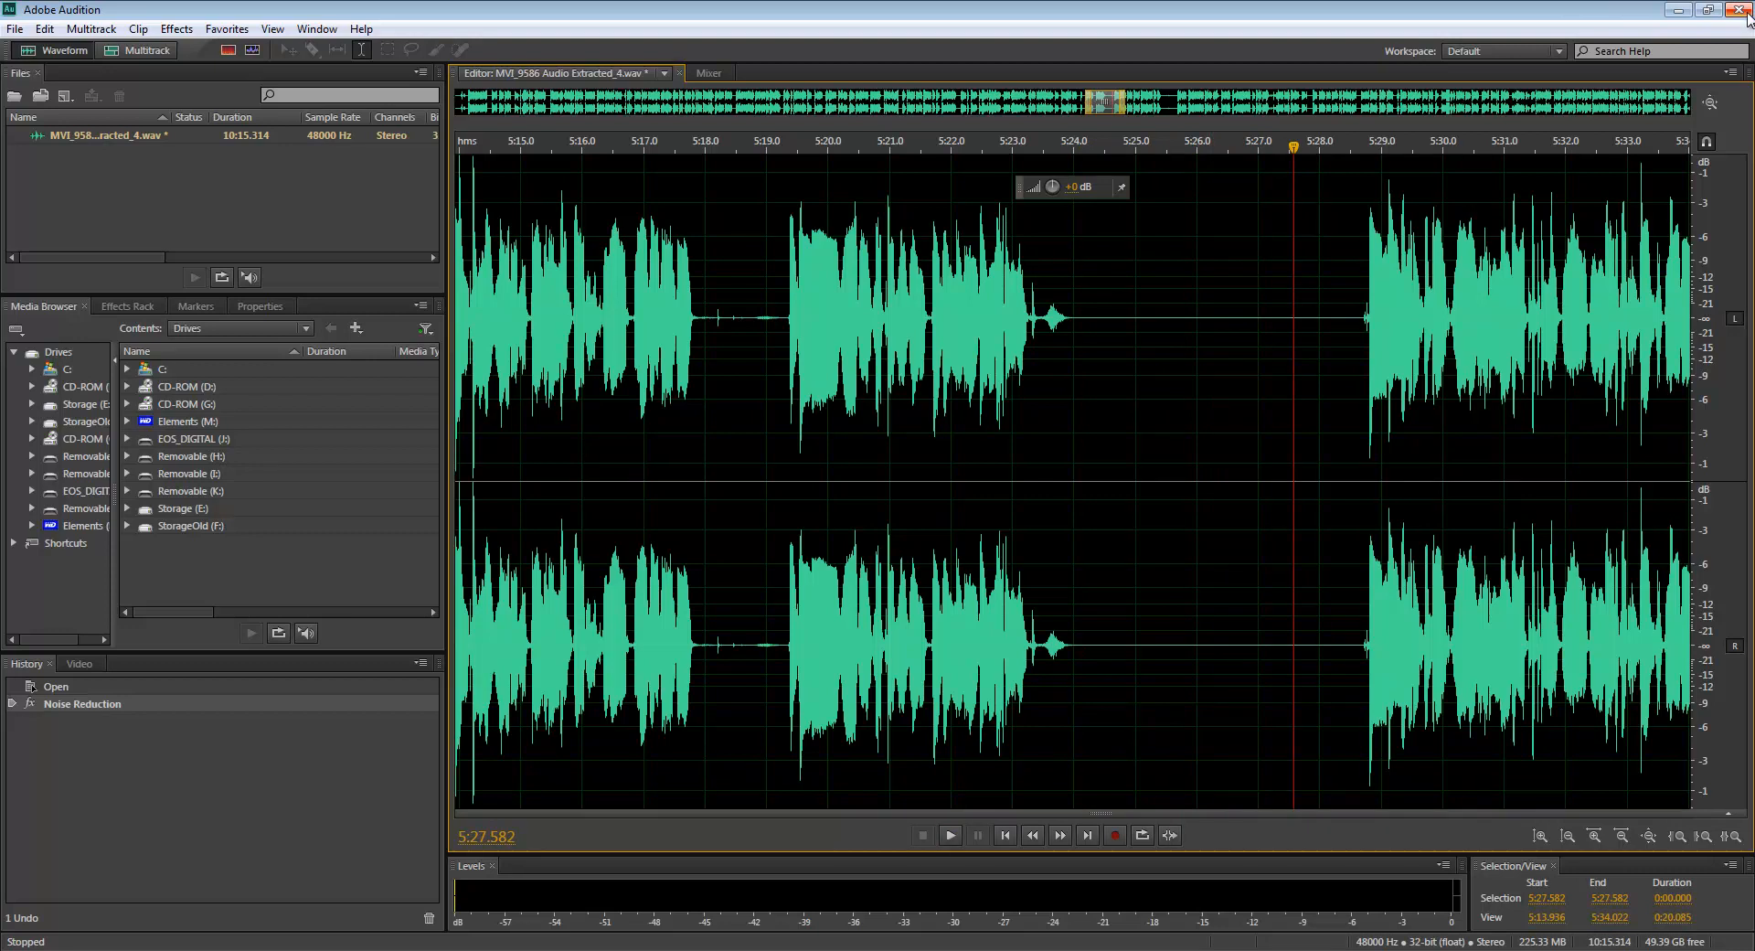
Close Audition, saving changes to MVI_9586 Audio Extracted_4.wav.
left_click(1746, 10)
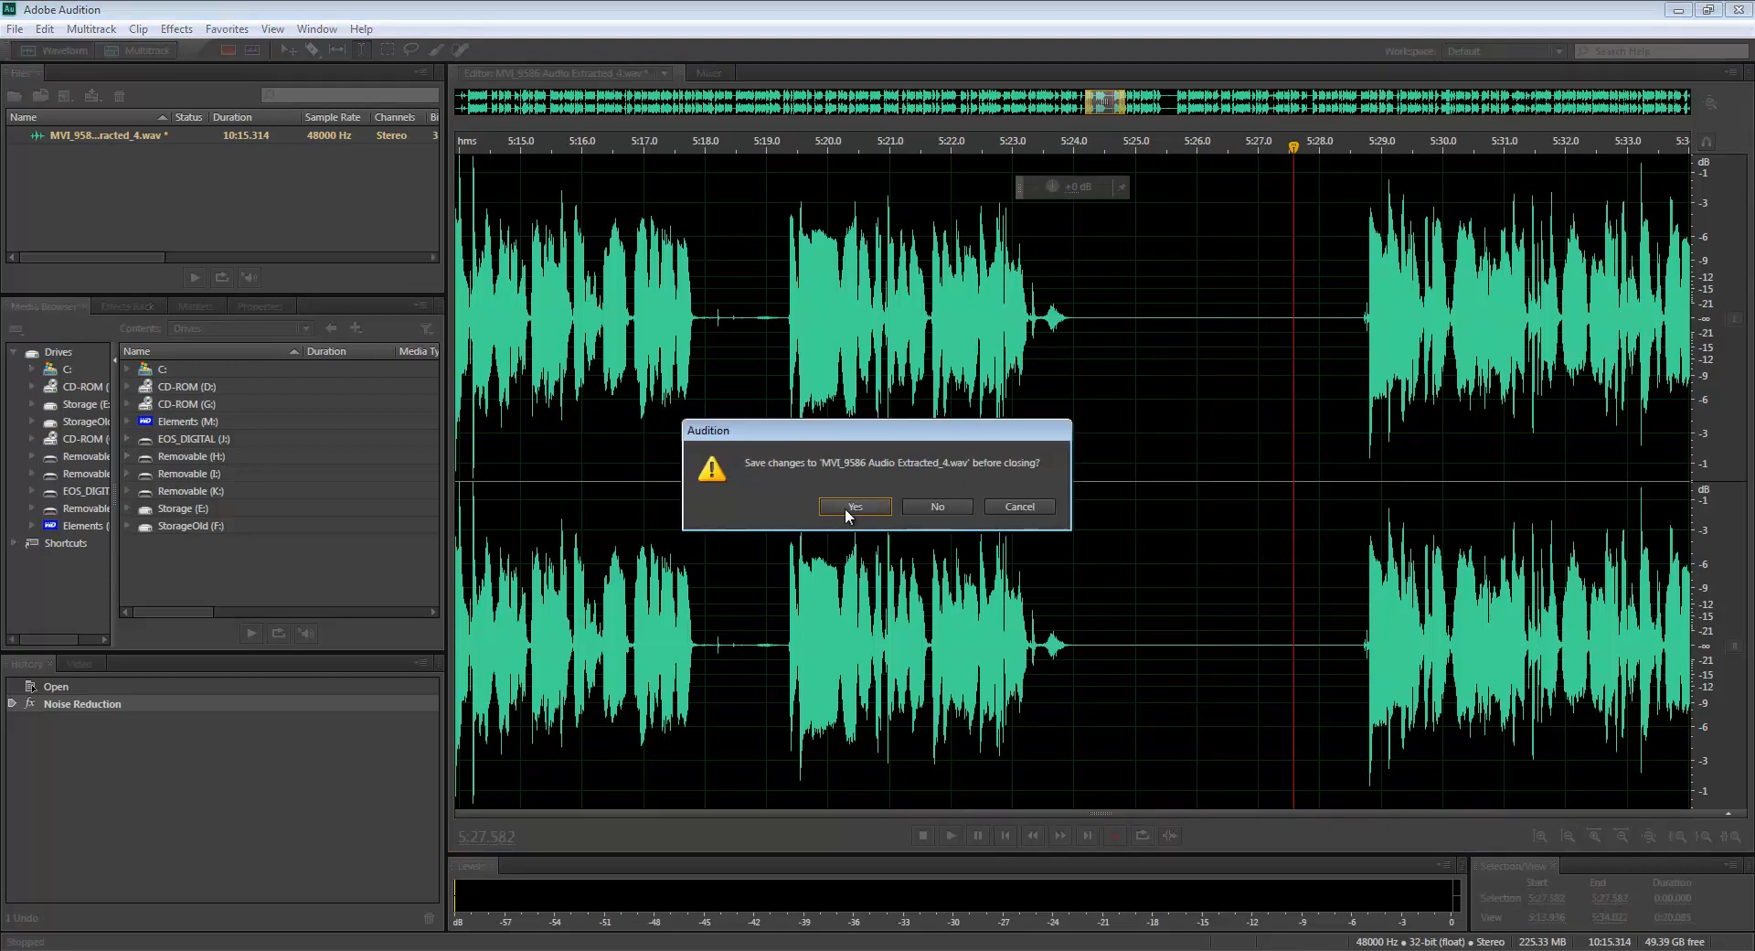
left_click(853, 507)
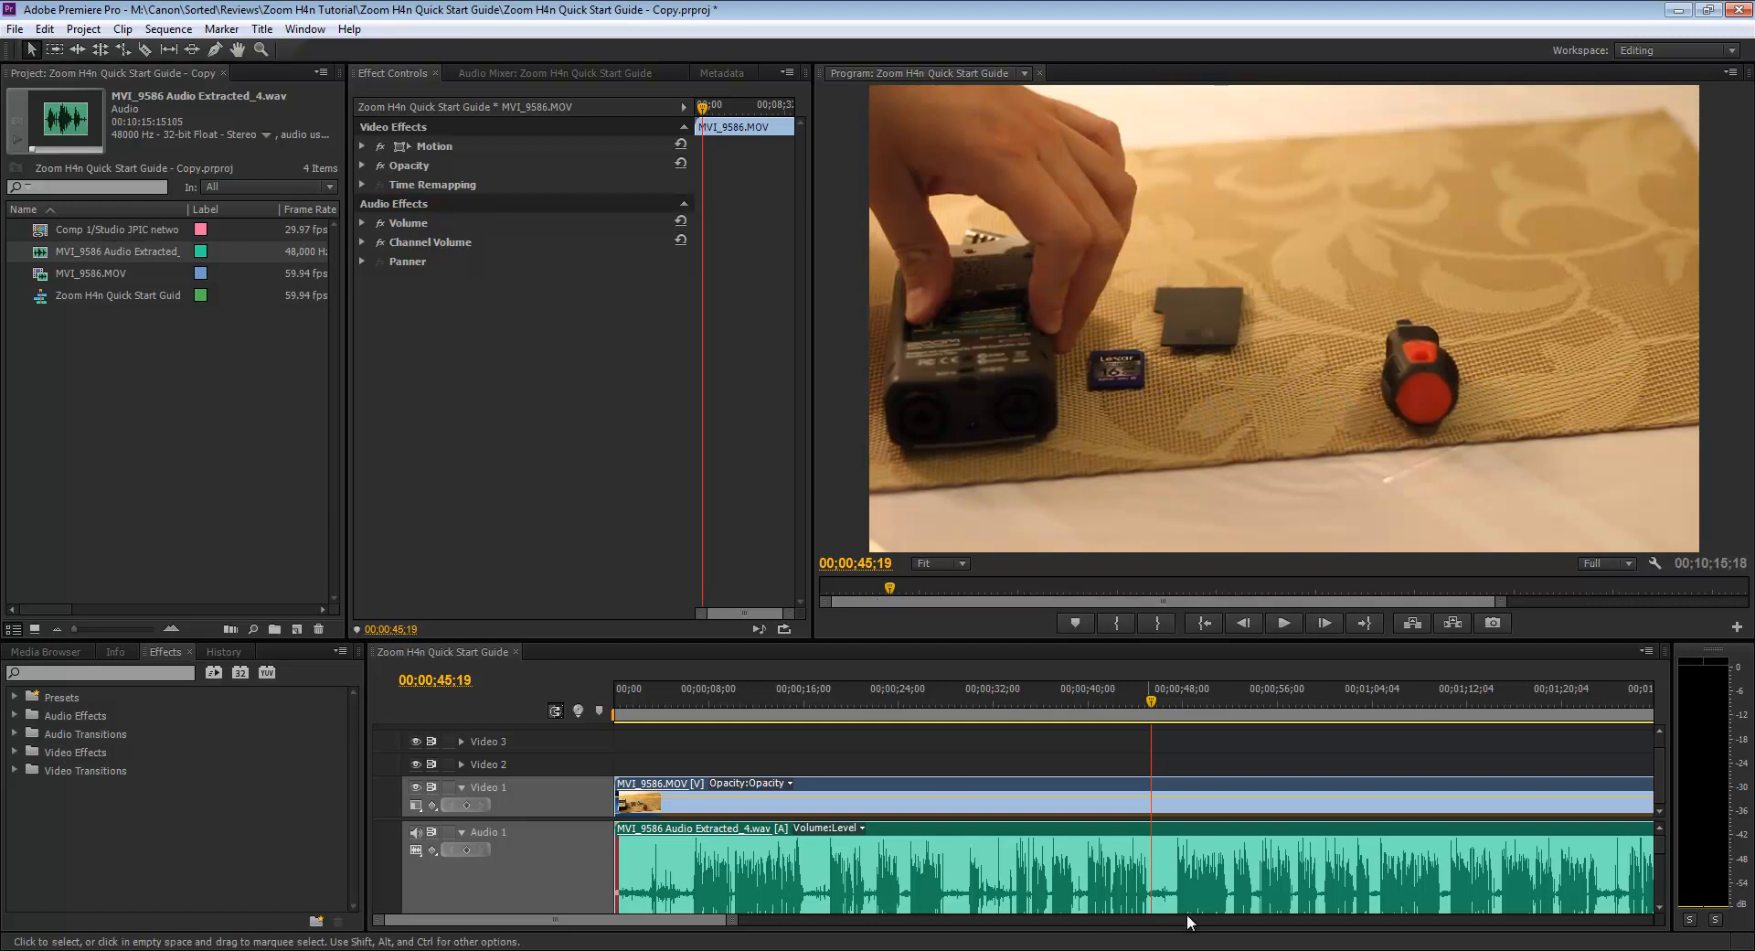
mouse_move(1174, 894)
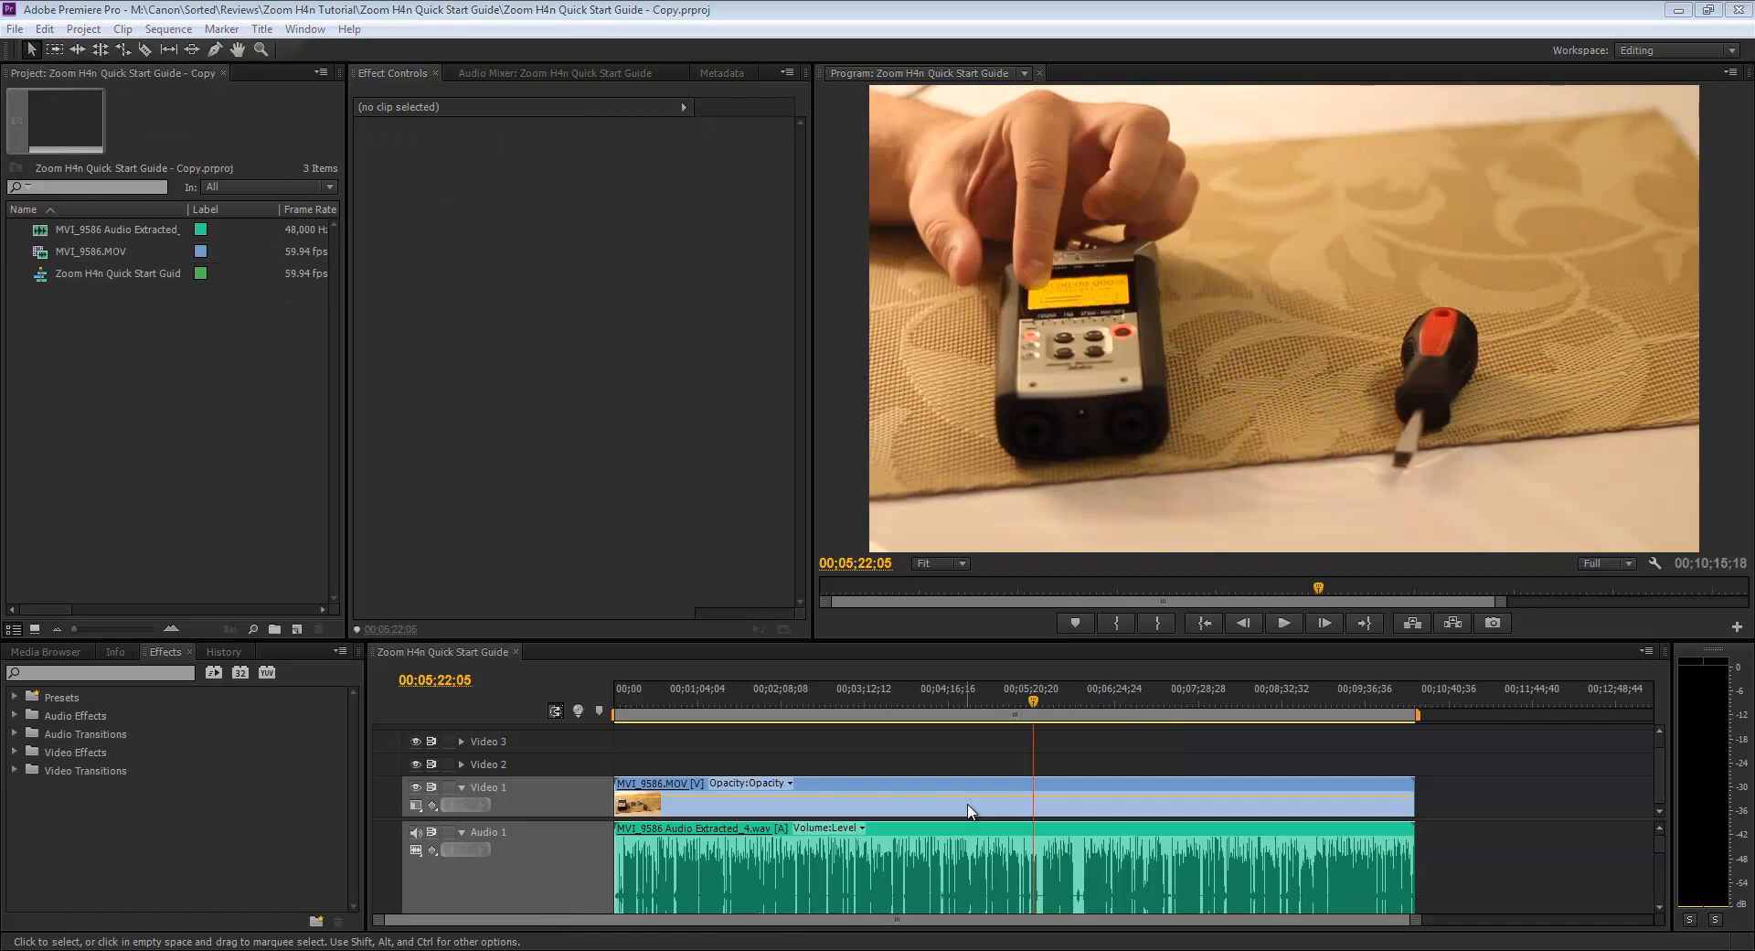
mouse_move(1026, 894)
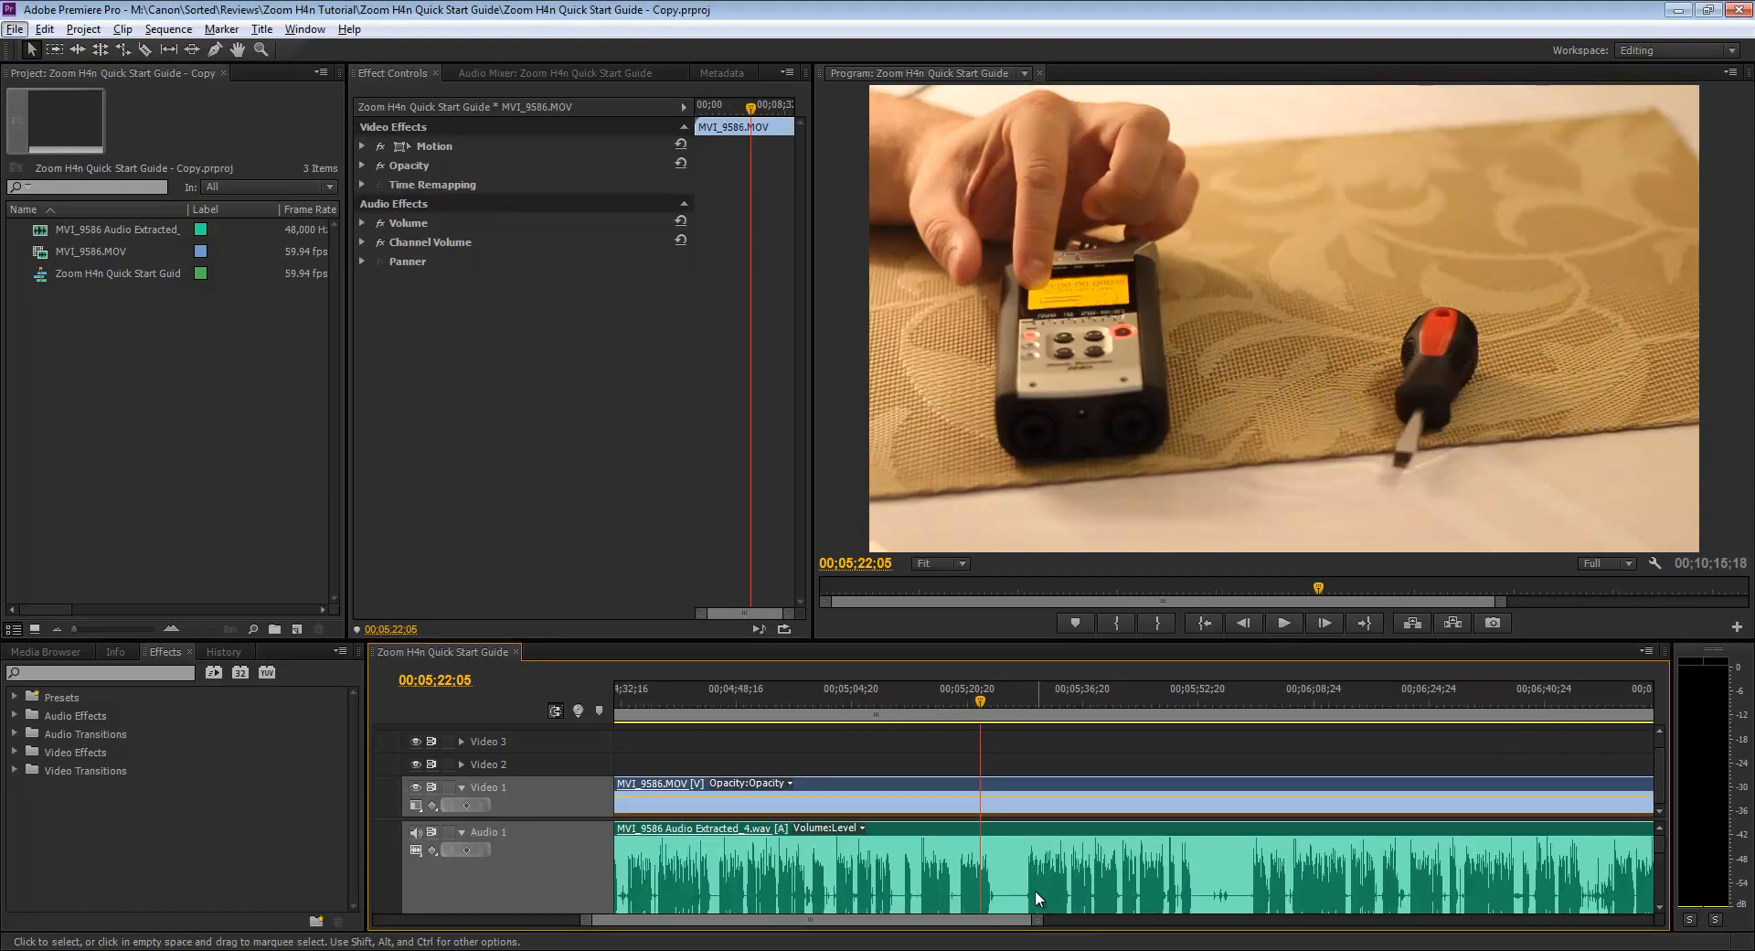
mouse_move(1036, 895)
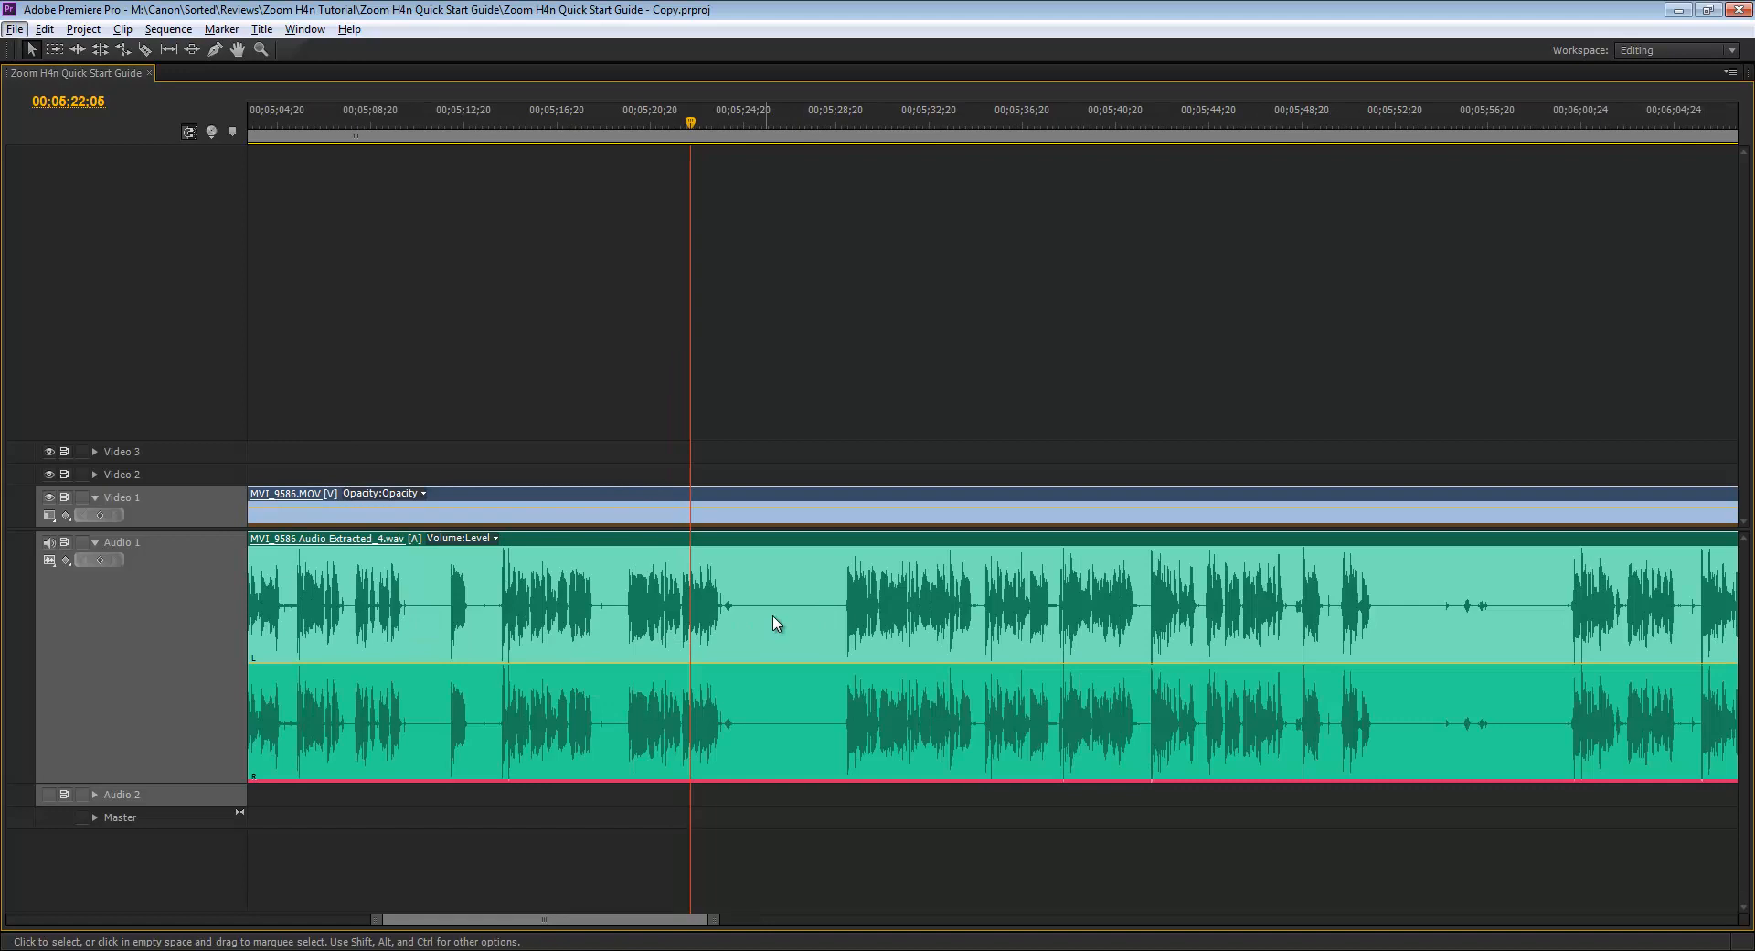
mouse_move(826, 391)
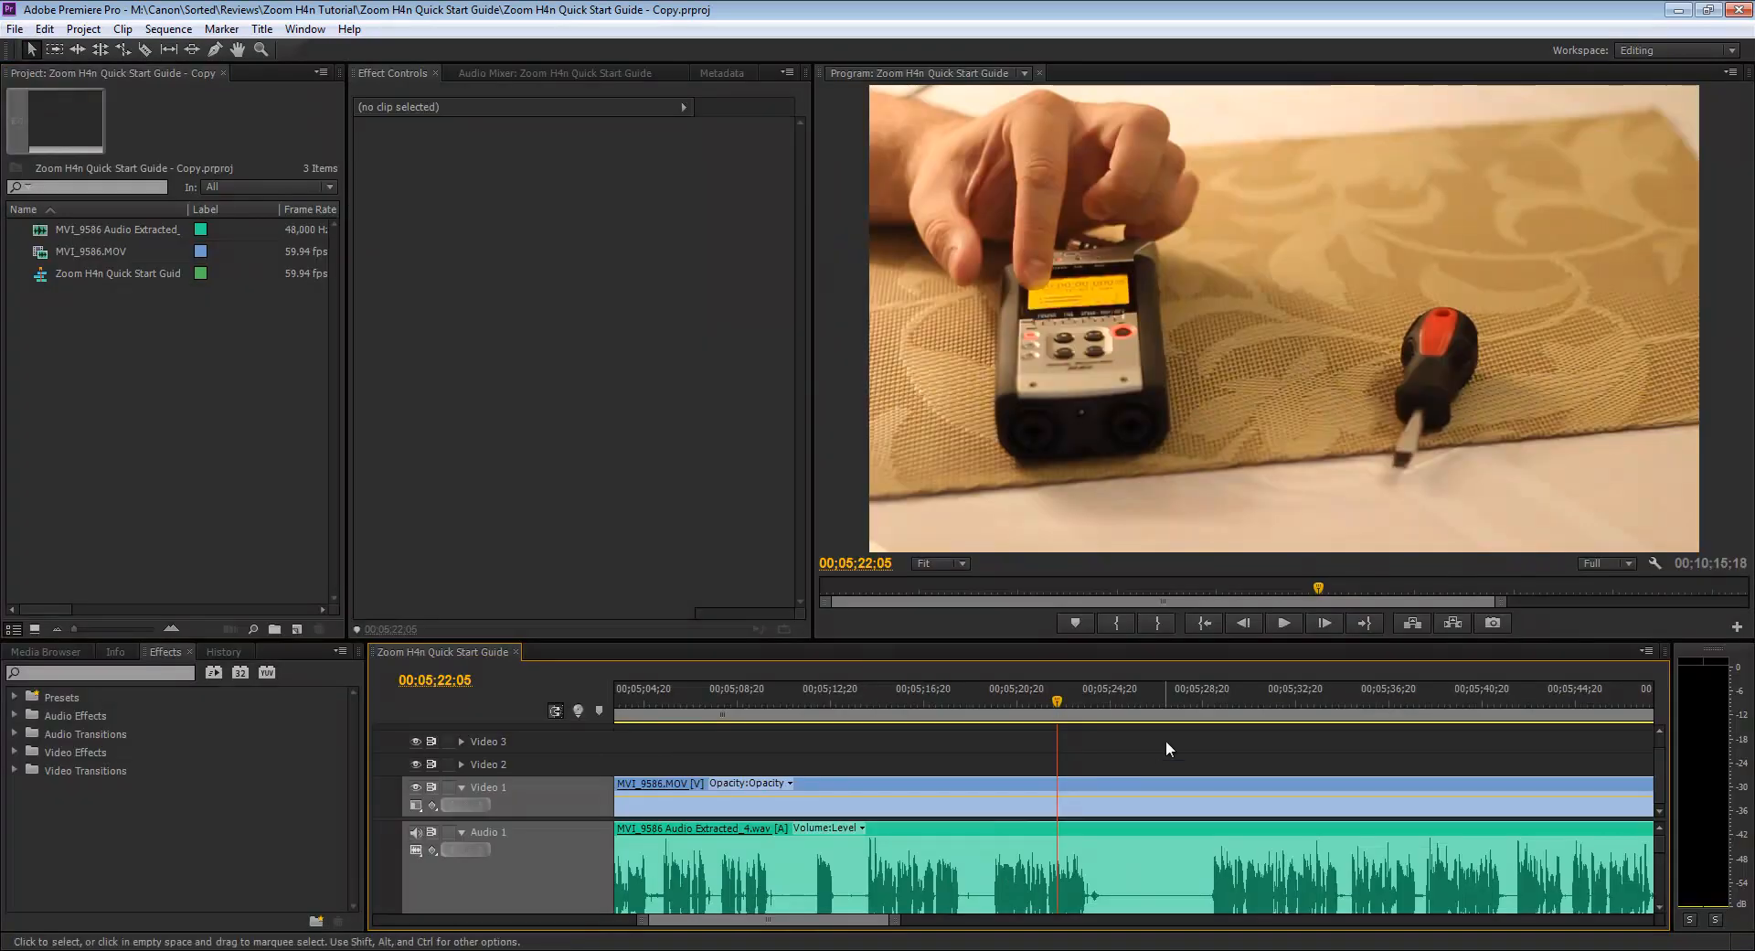
Move the playhead to about 00;05;24;22 to check the cleaned waveform.
left_click(1112, 714)
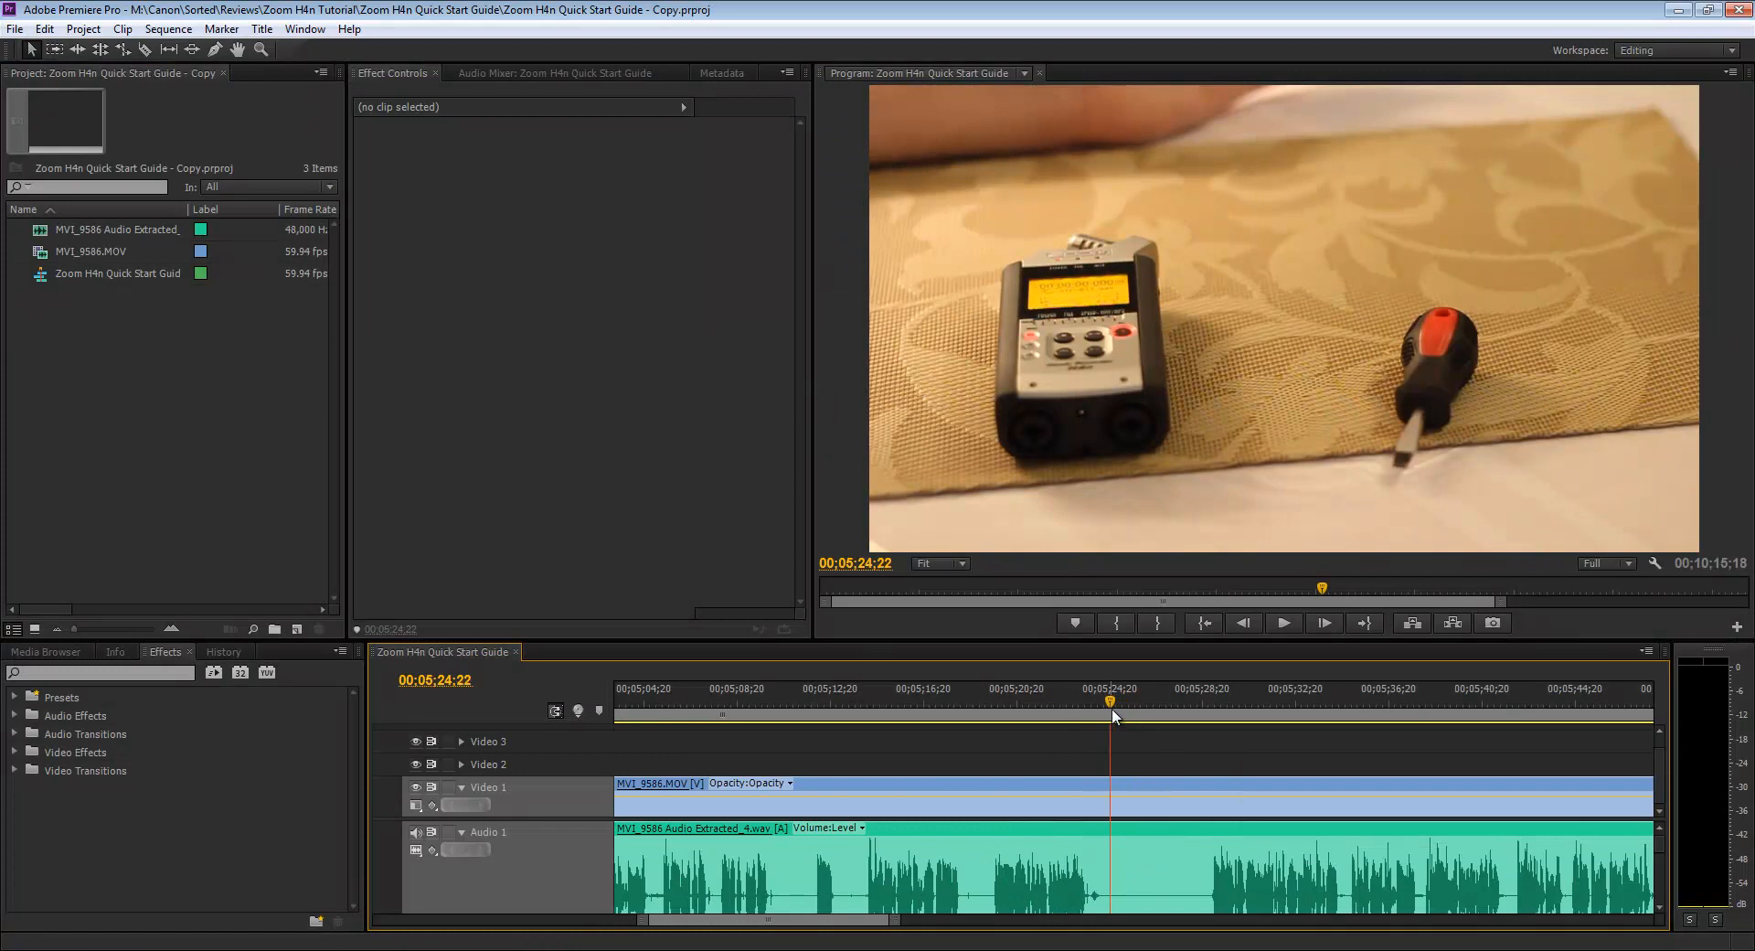